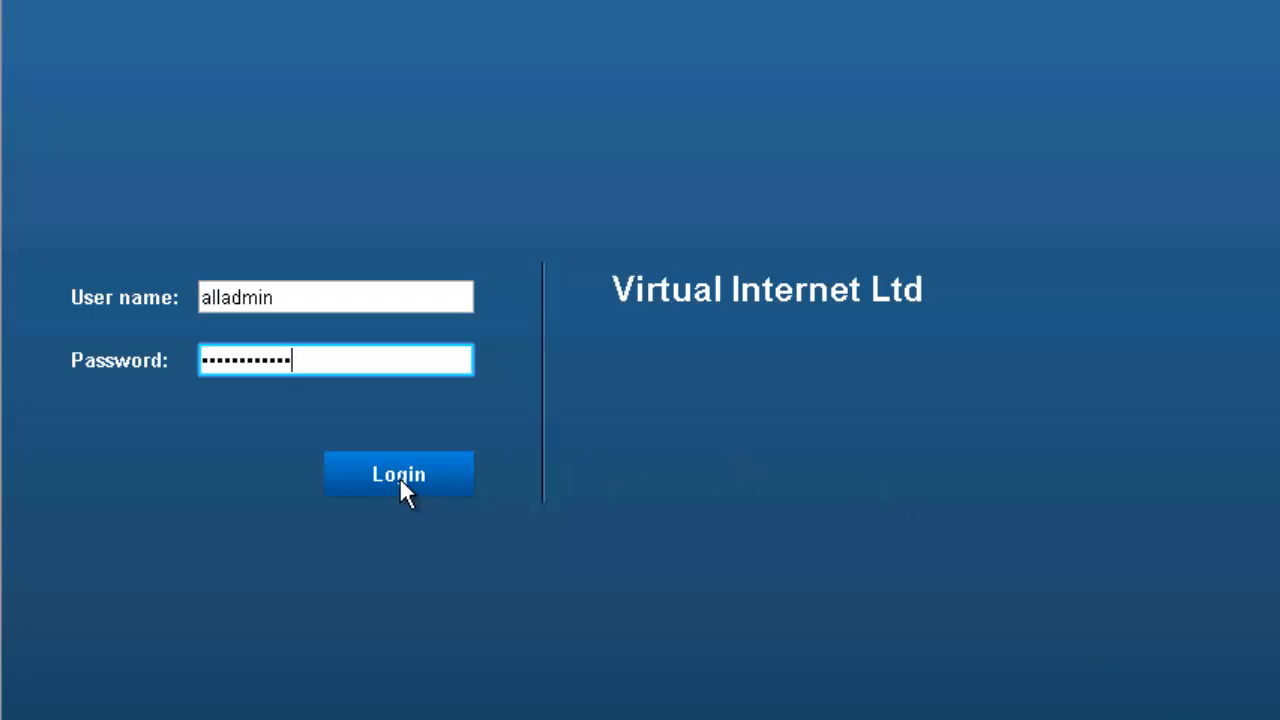
Sign in to the organization and land on the Home overview with the Windows Server and Centos vApps.
{"action": "left_click", "coordinate": [398, 472]}
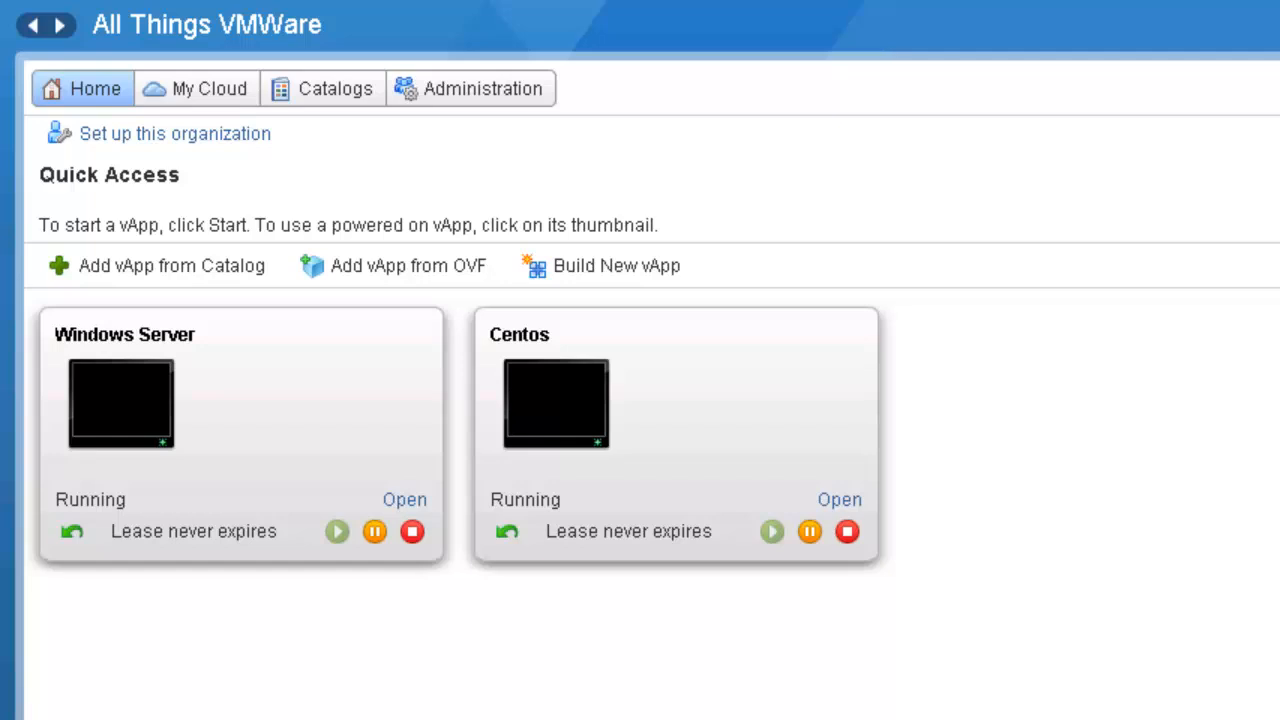
{"action": "mouse_move", "coordinate": [196, 448]}
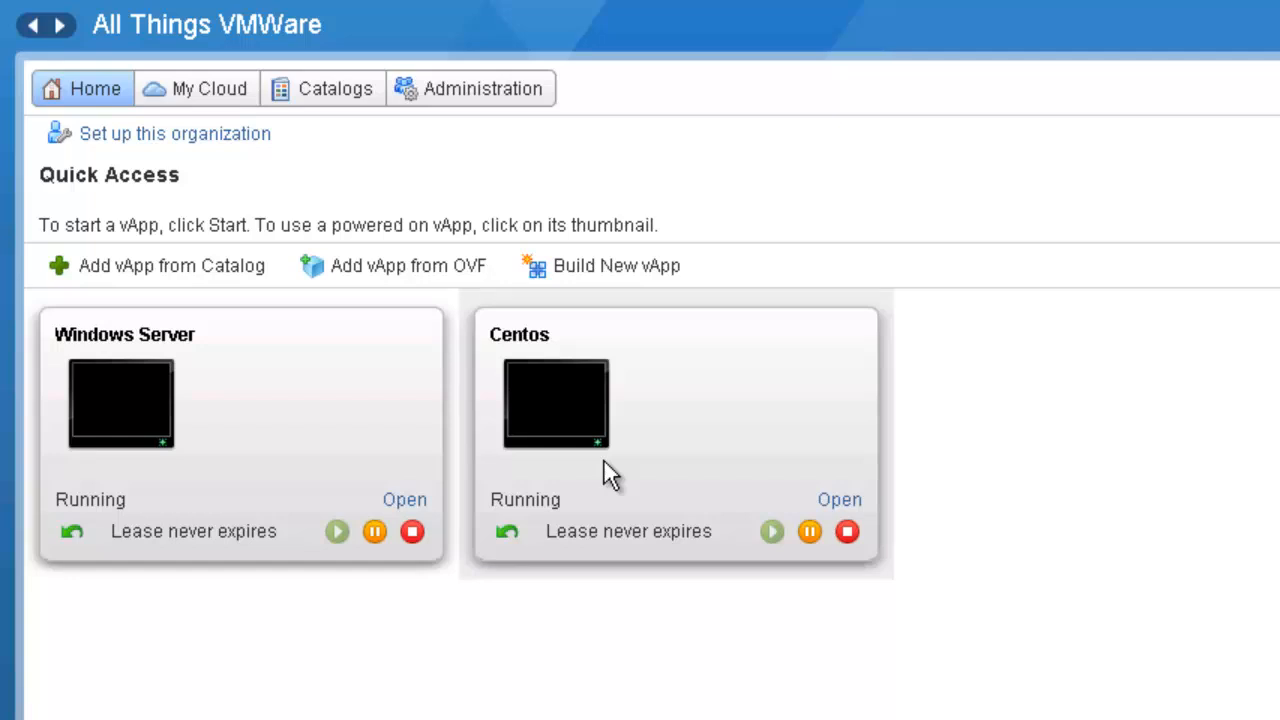
{"action": "mouse_move", "coordinate": [600, 460]}
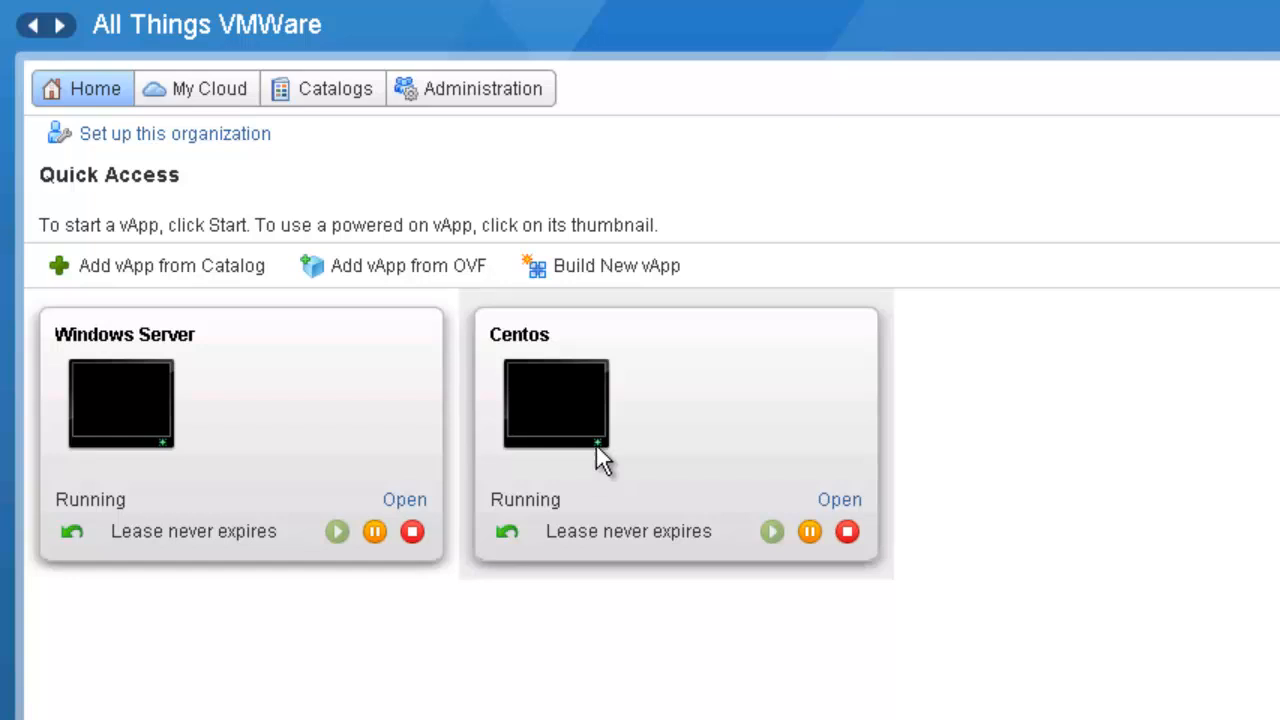
{"action": "mouse_move", "coordinate": [82, 88]}
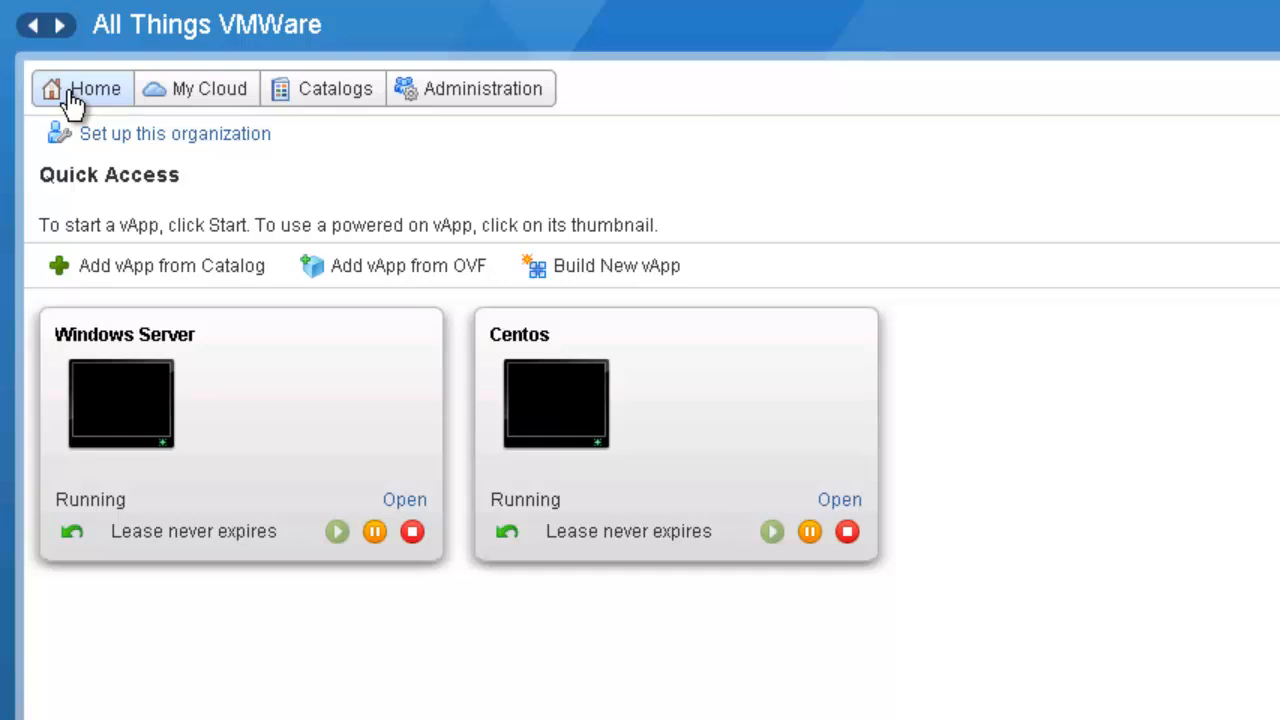
{"action": "mouse_move", "coordinate": [210, 88]}
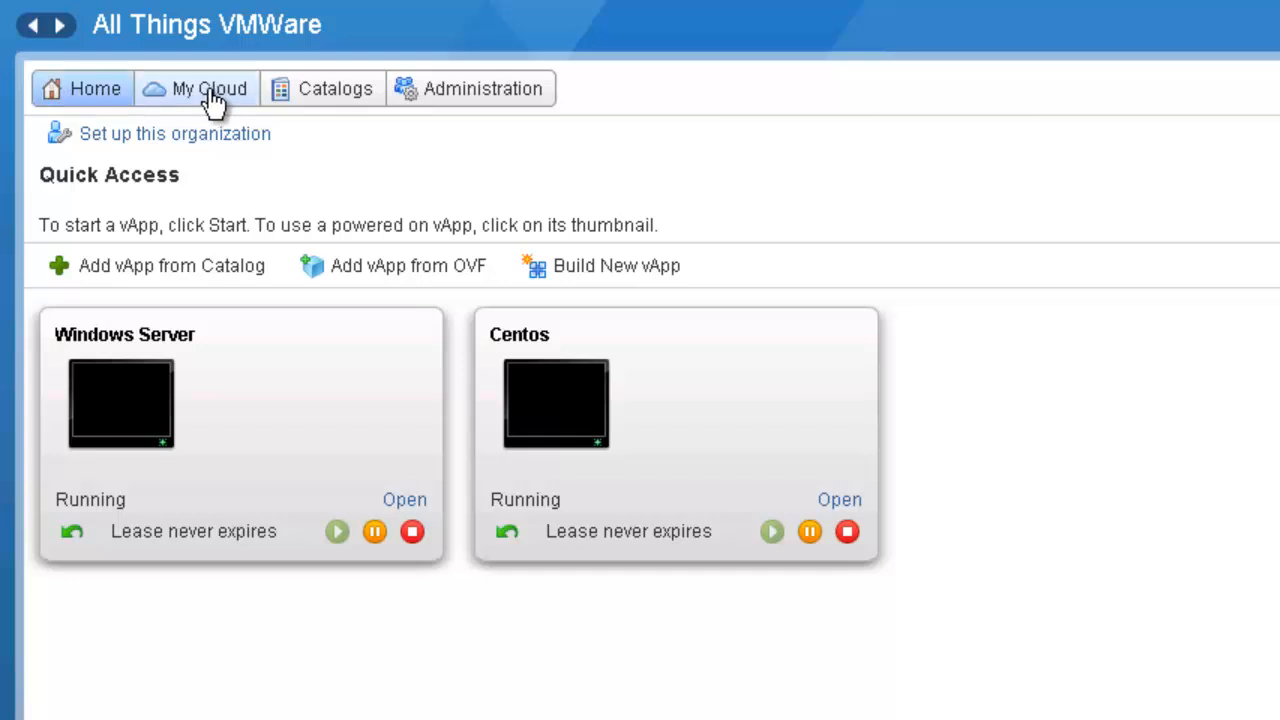
In My Cloud's VM list, bring up the Actions menu for the Windows 2008R2 virtual machine.
{"action": "left_click", "coordinate": [210, 88]}
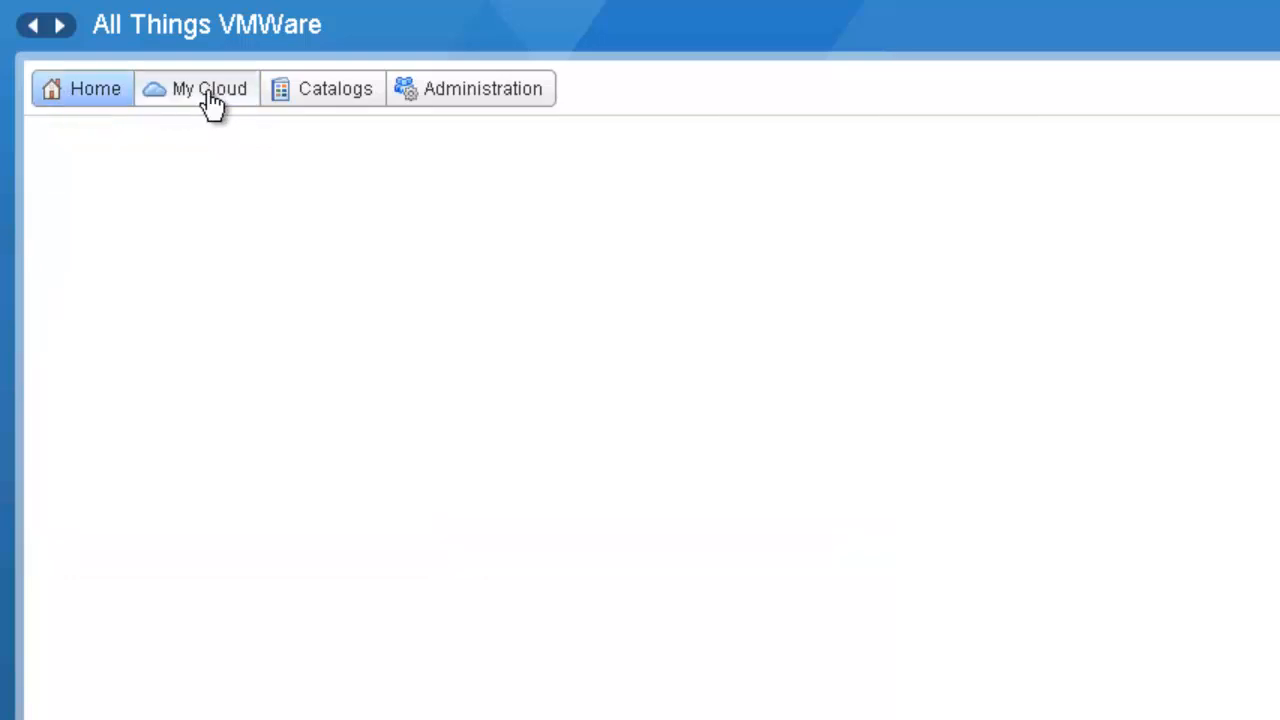
{"action": "left_click", "coordinate": [208, 88]}
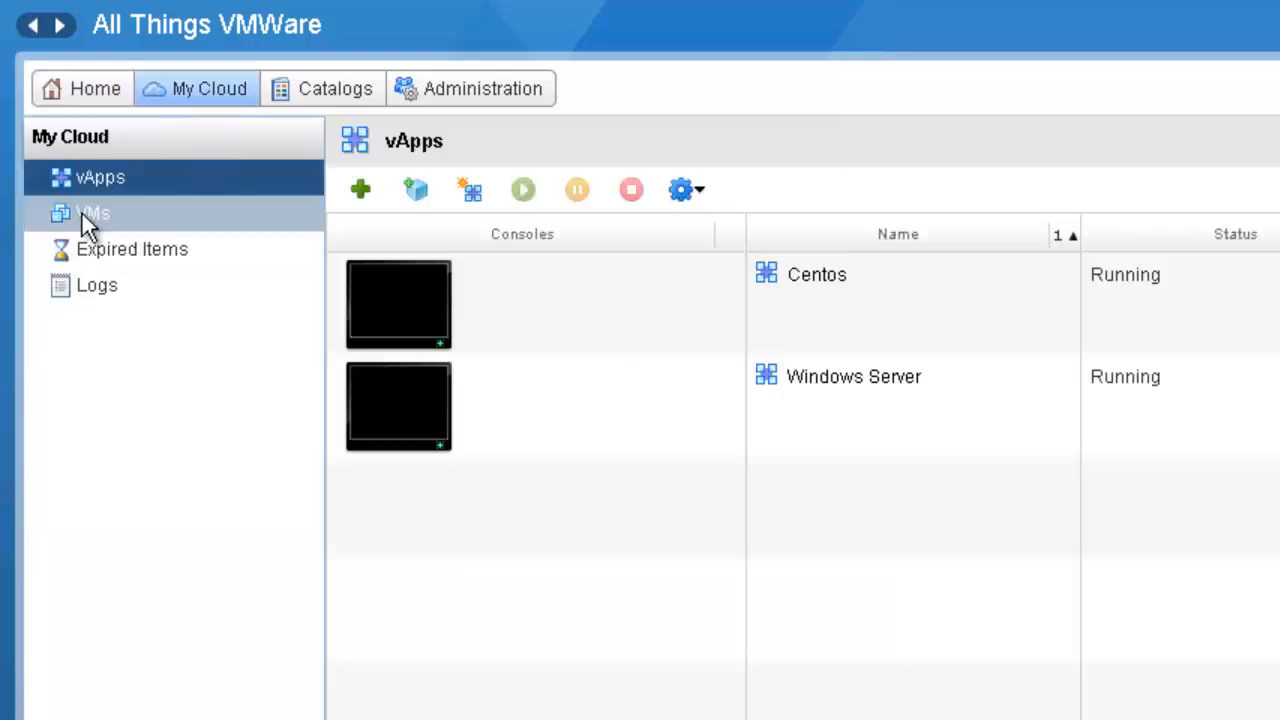
{"action": "left_click", "coordinate": [92, 212]}
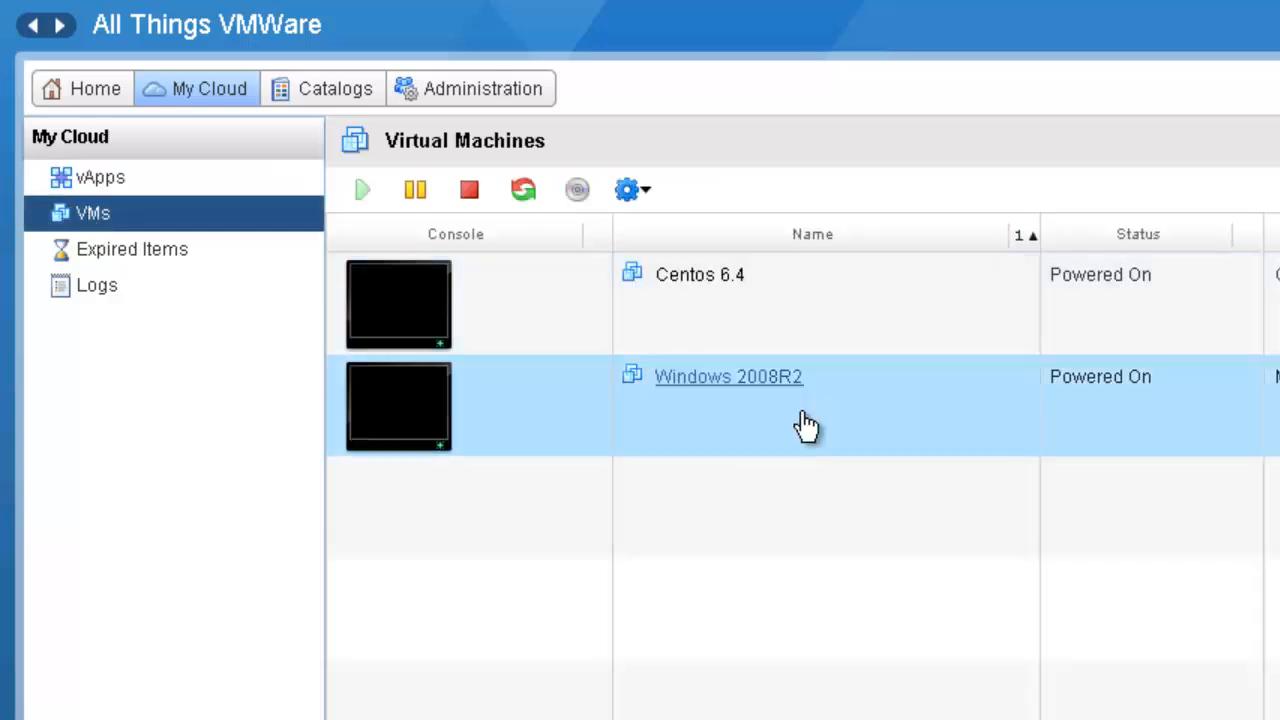
{"action": "scroll", "scroll_direction": "down", "scroll_amount": 3}
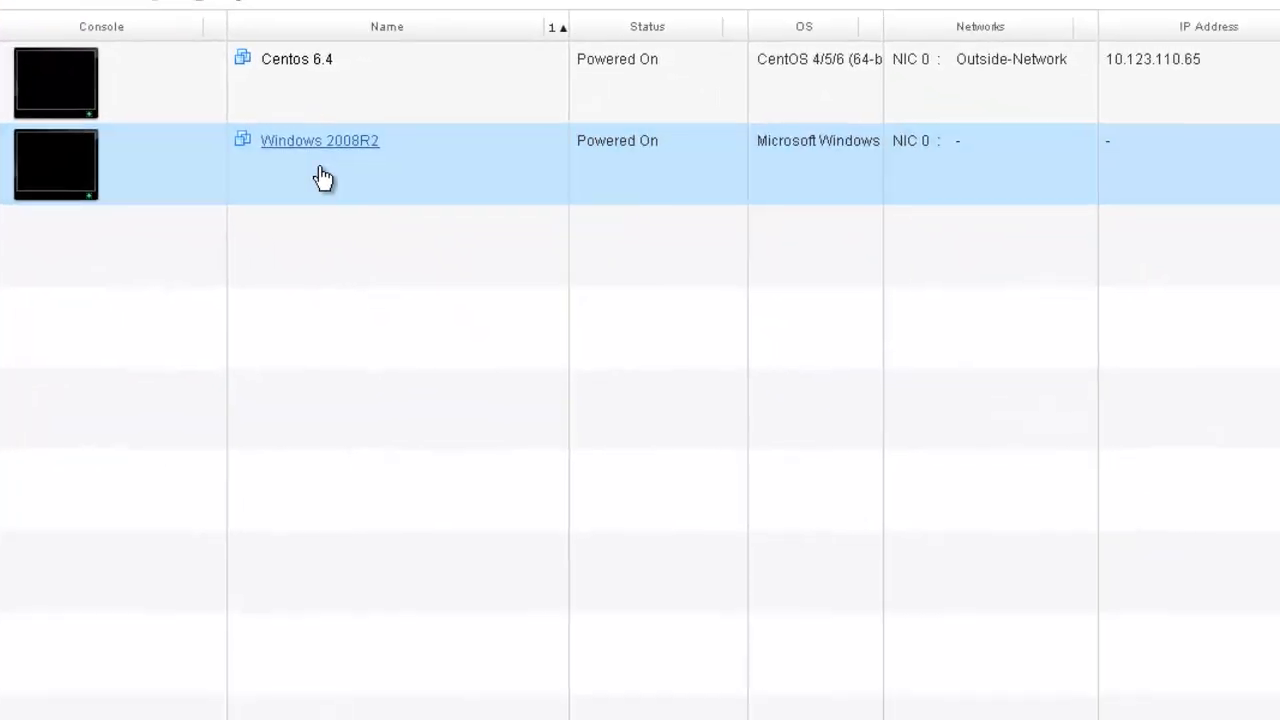
{"action": "right_click", "coordinate": [320, 164]}
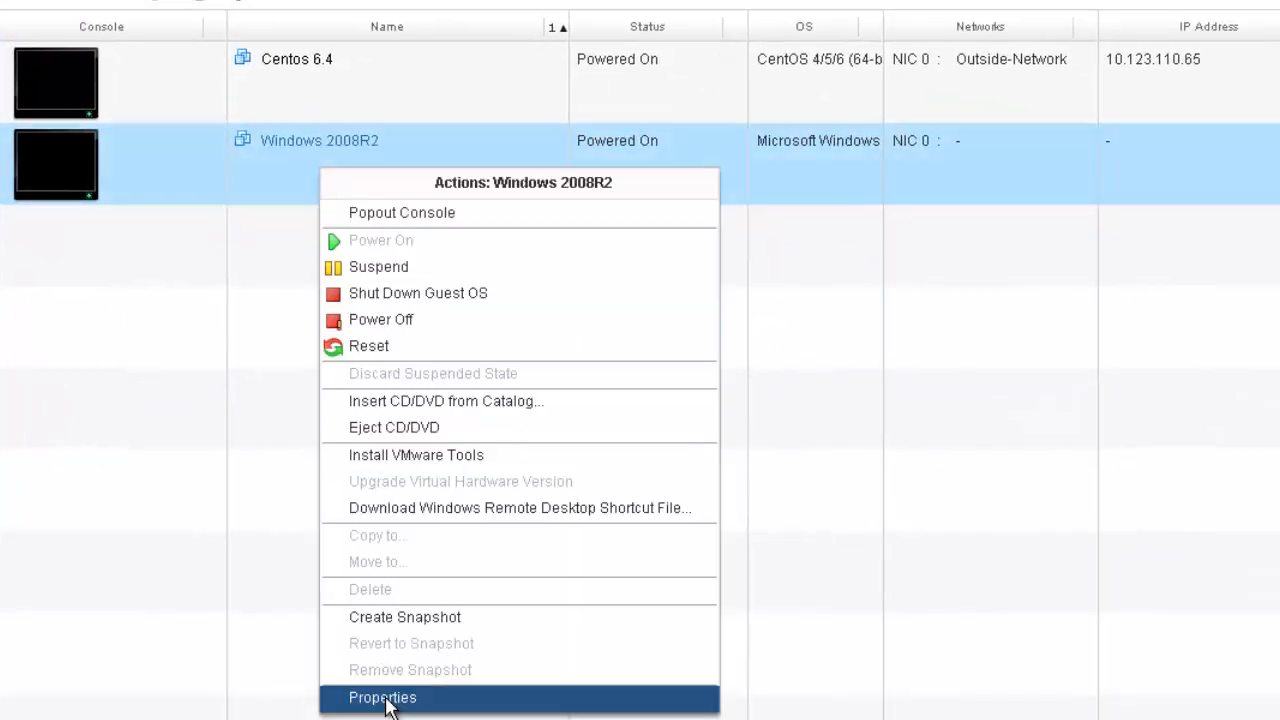
In the Windows 2008R2 properties' Hardware settings, change Disk 0's size from 50 to 60 GB.
{"action": "left_click", "coordinate": [382, 696]}
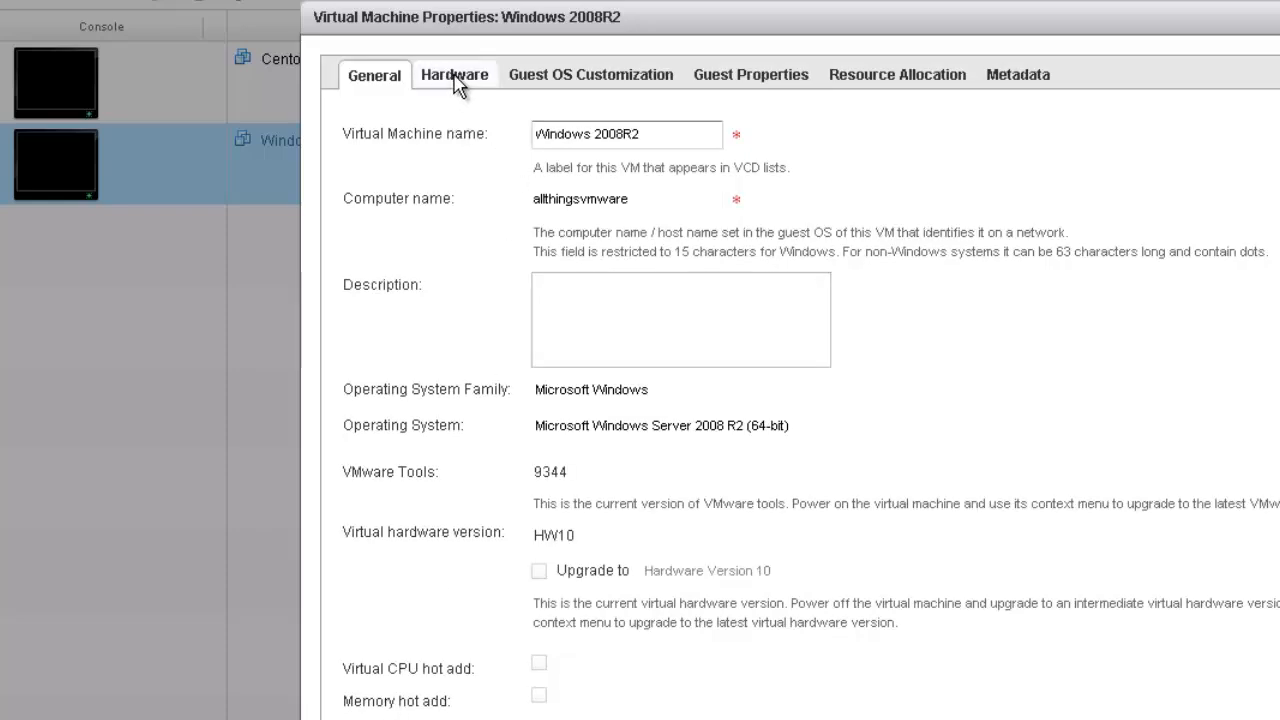
{"action": "left_click", "coordinate": [456, 74]}
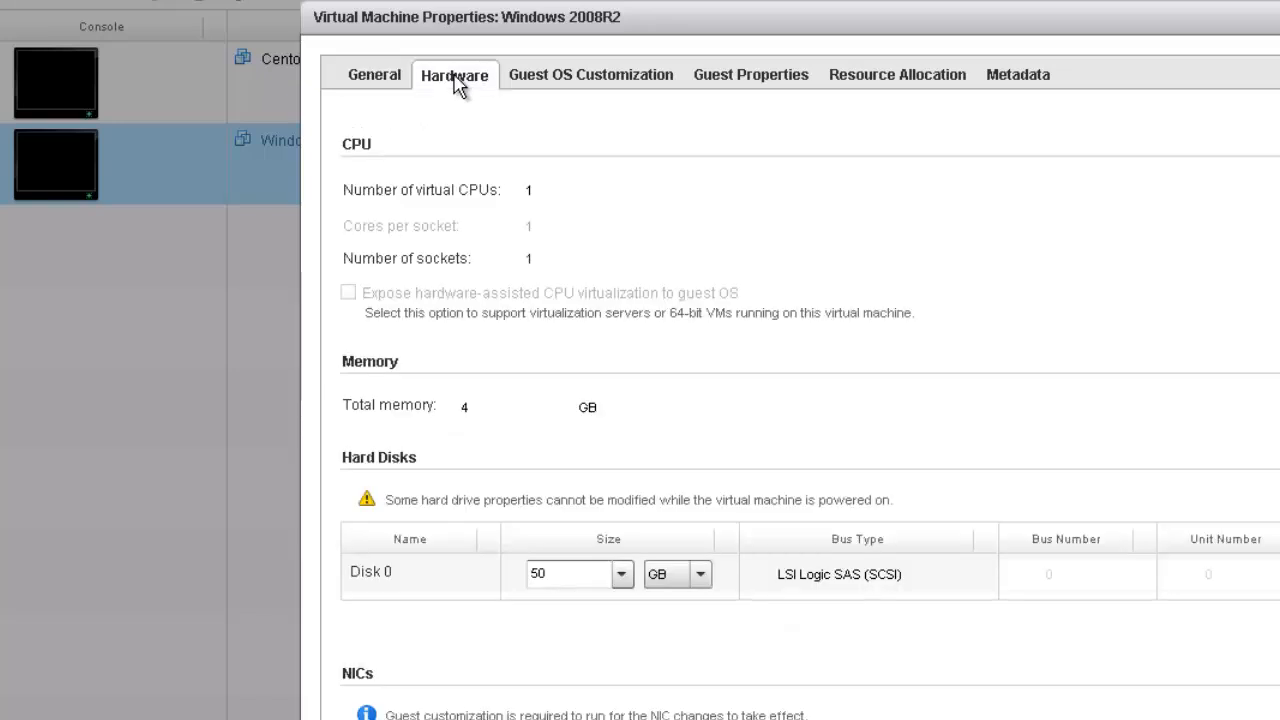
{"action": "left_click", "coordinate": [408, 572]}
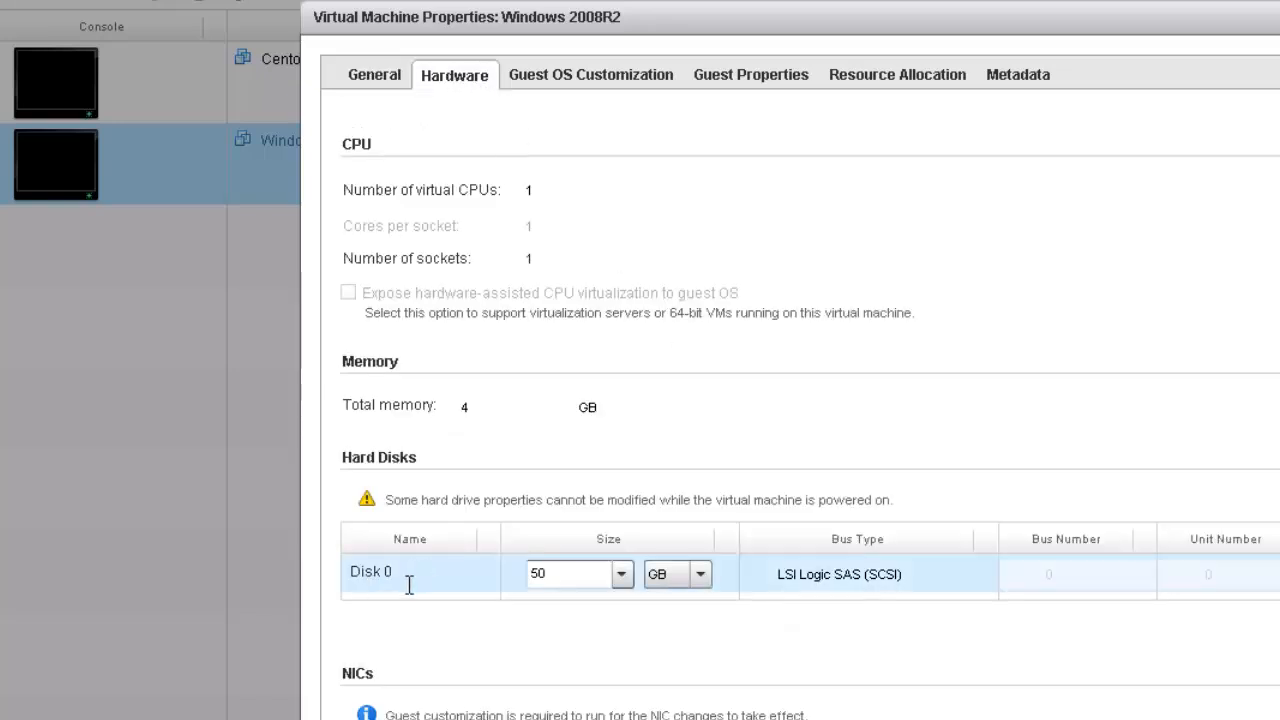
{"action": "mouse_move", "coordinate": [492, 576]}
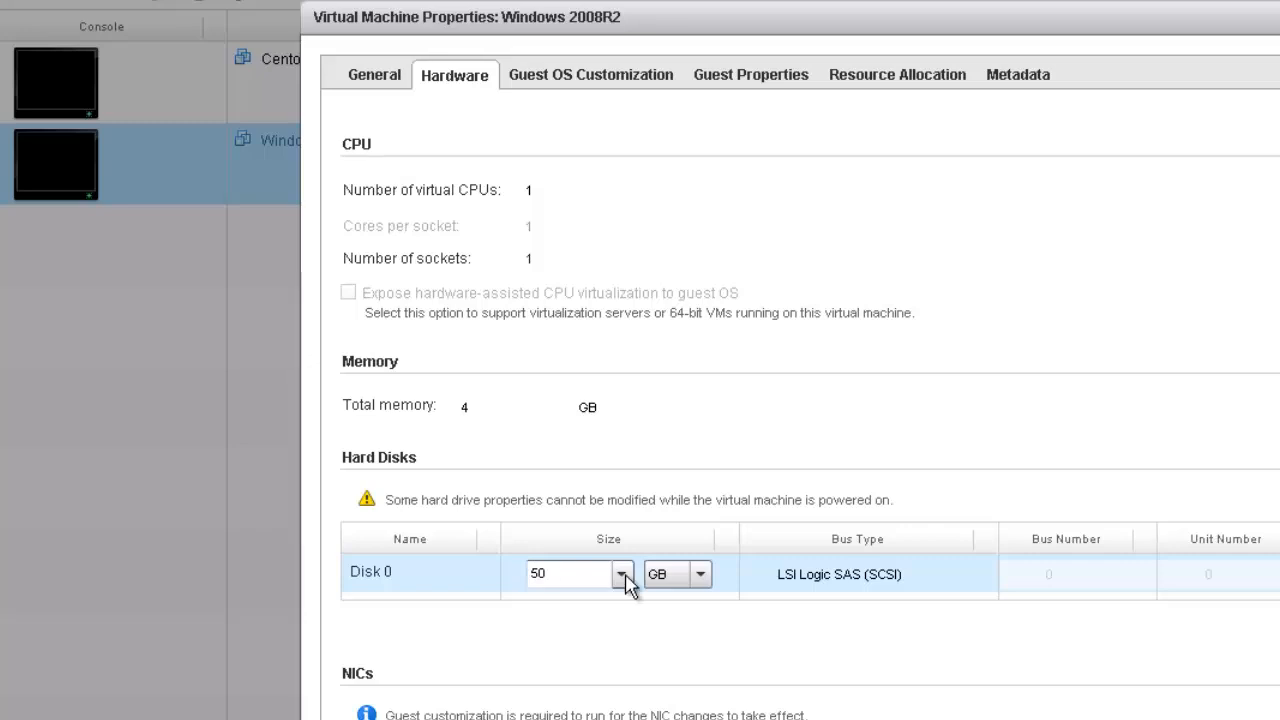
{"action": "left_click", "coordinate": [564, 572]}
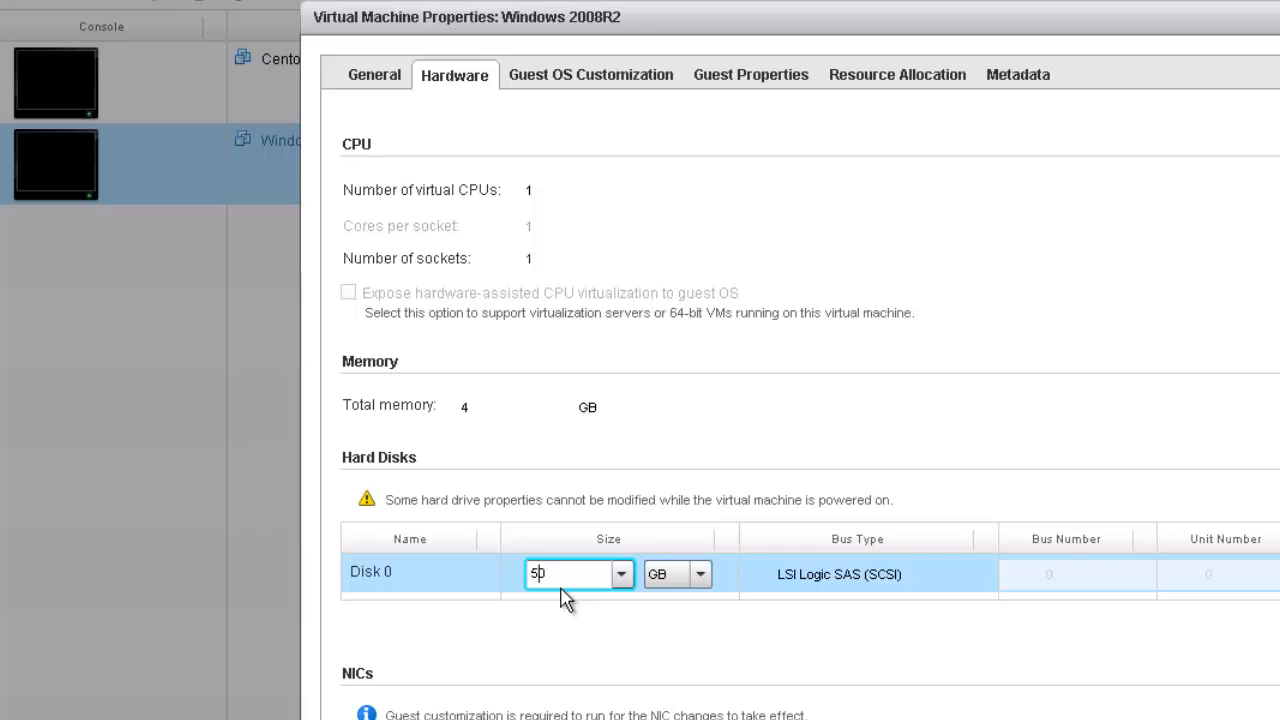
{"action": "type", "text": "0"}
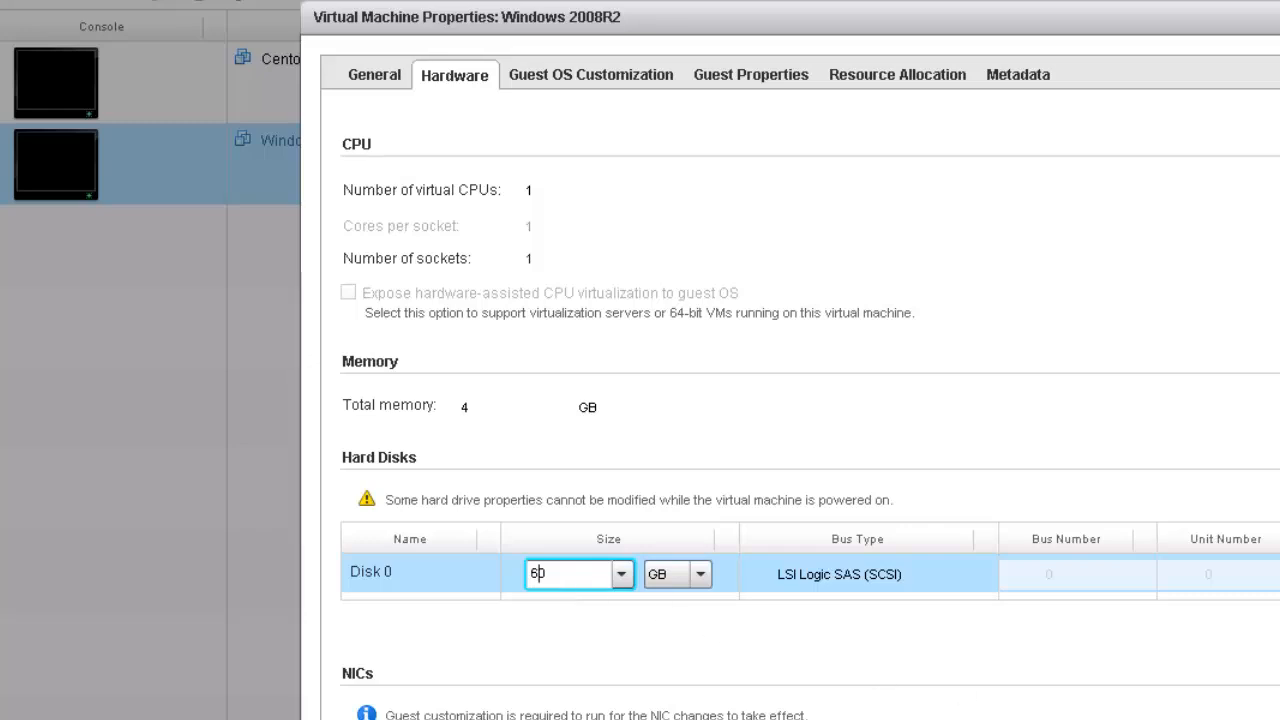
{"action": "type", "text": "0"}
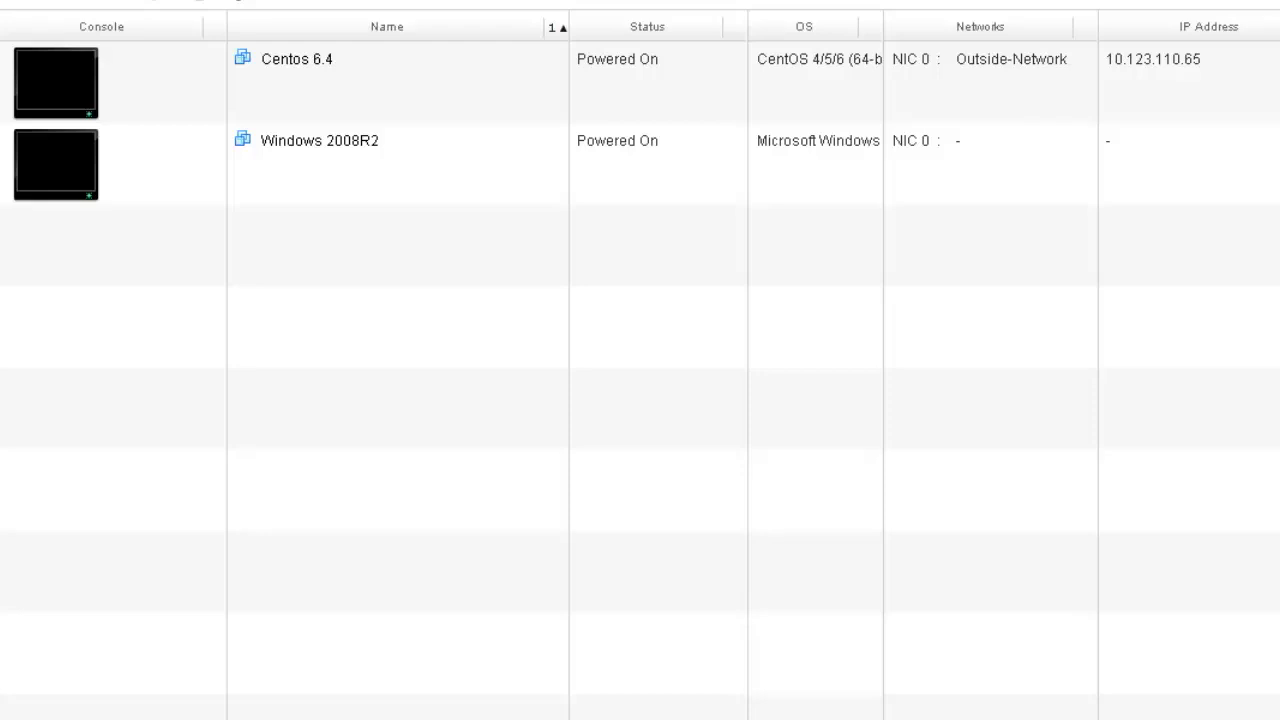
Launch the Windows 2008R2 VM console showing the Administrator sign-in screen.
{"action": "left_click", "coordinate": [56, 164]}
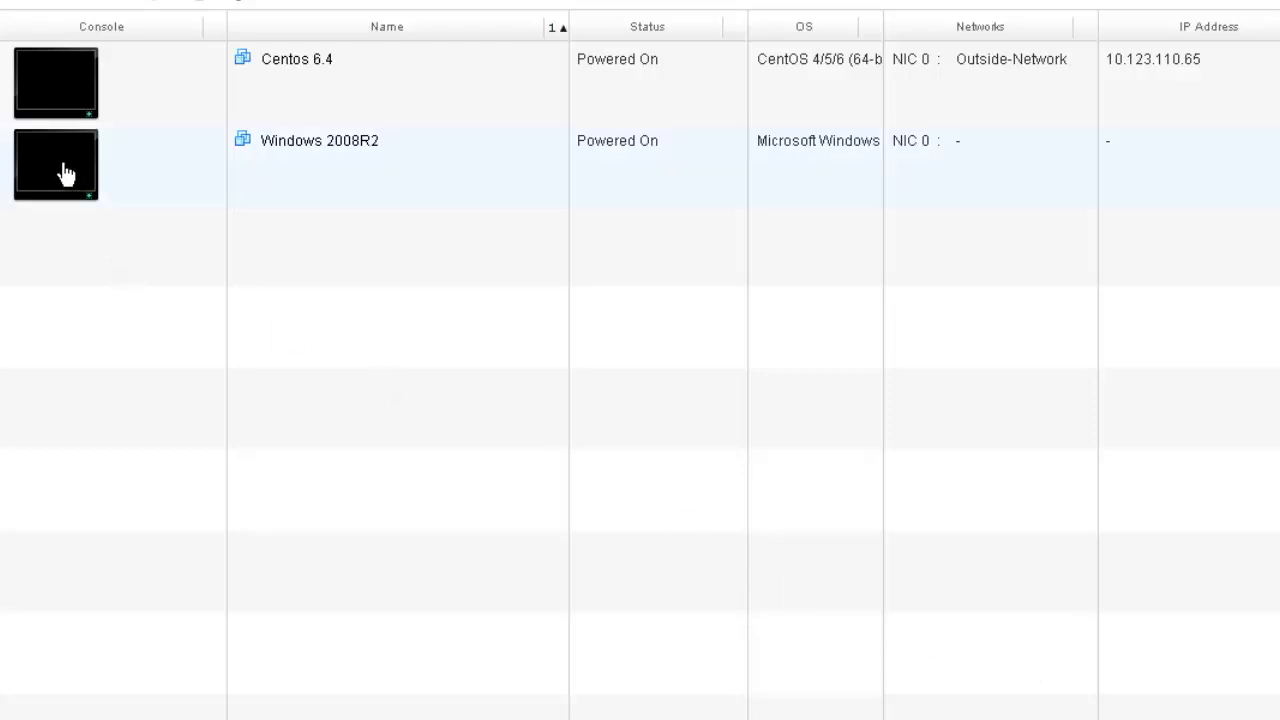
{"action": "mouse_move", "coordinate": [56, 164]}
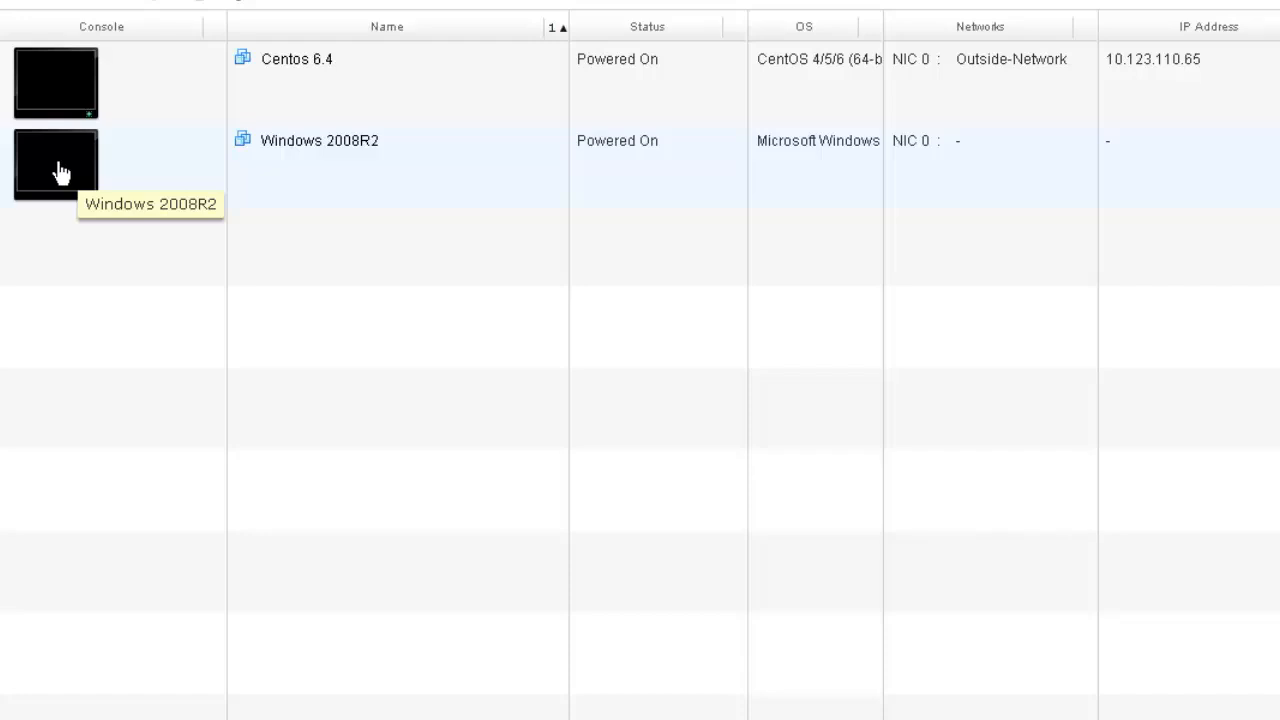
{"action": "double_click", "coordinate": [56, 164]}
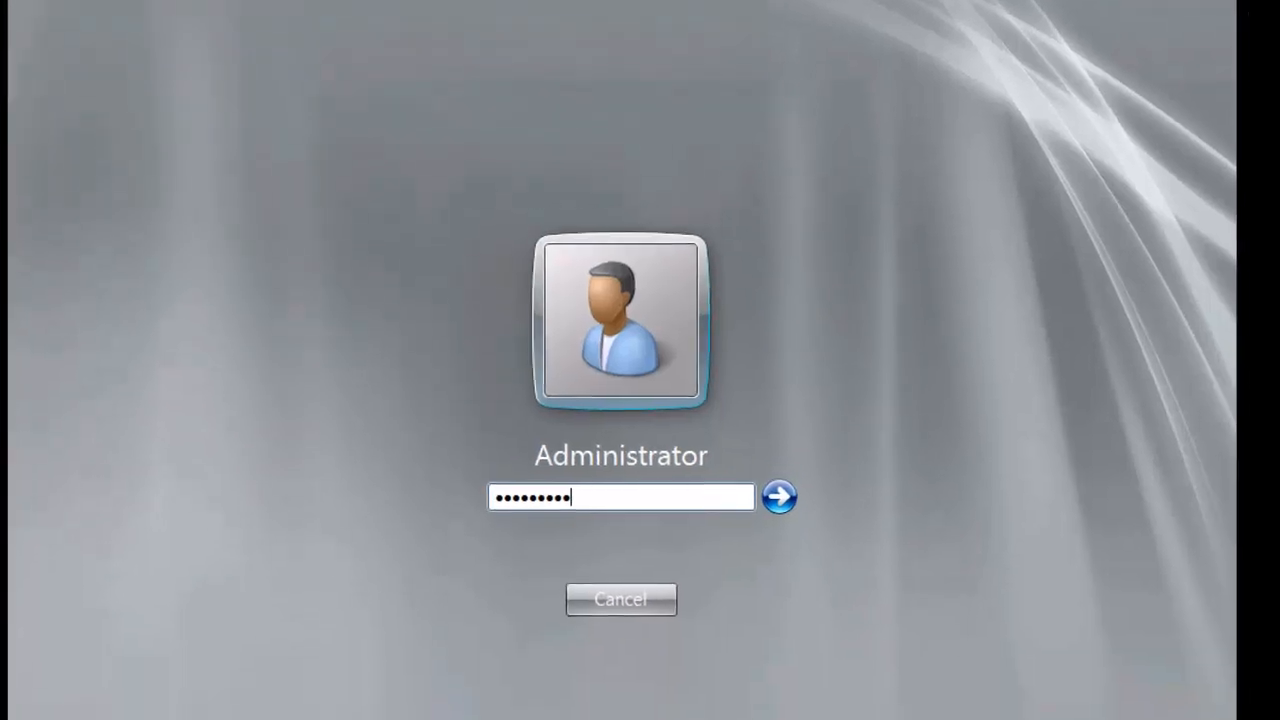
Sign in as Administrator and reach Disk Management under Storage, showing Disk 0 at 50 GB.
{"action": "left_click", "coordinate": [780, 496]}
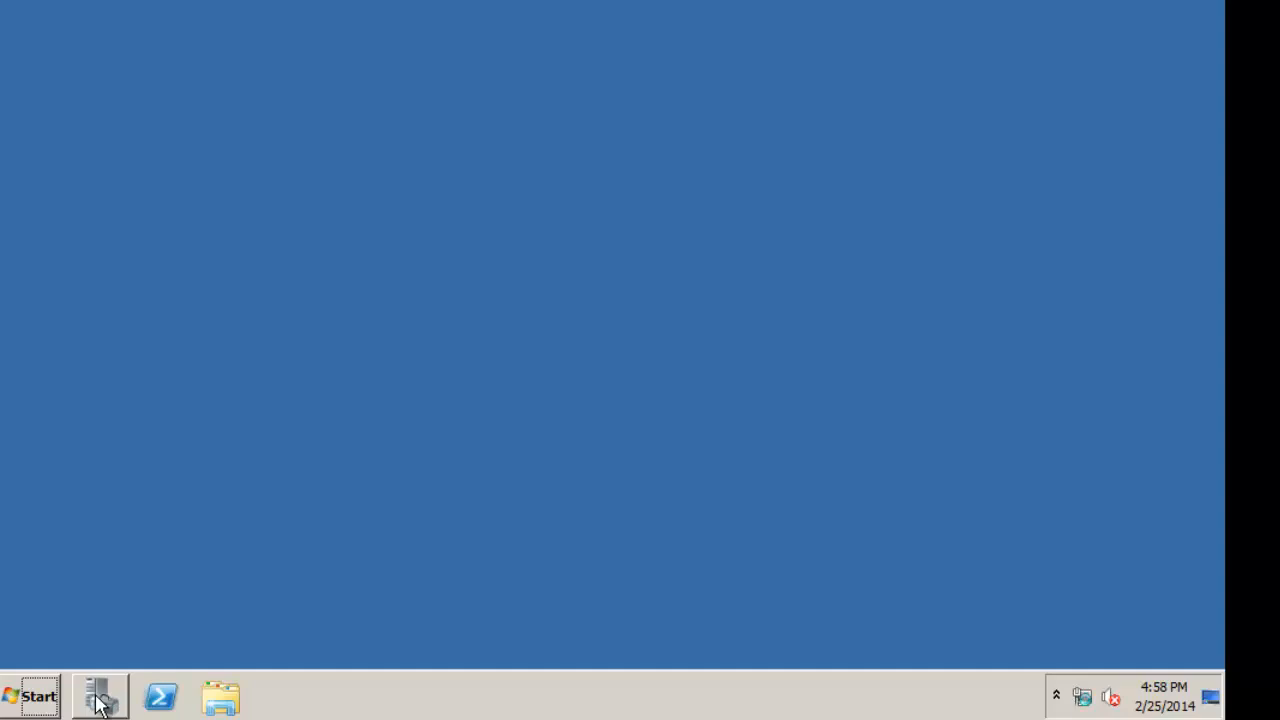
{"action": "left_click", "coordinate": [98, 696]}
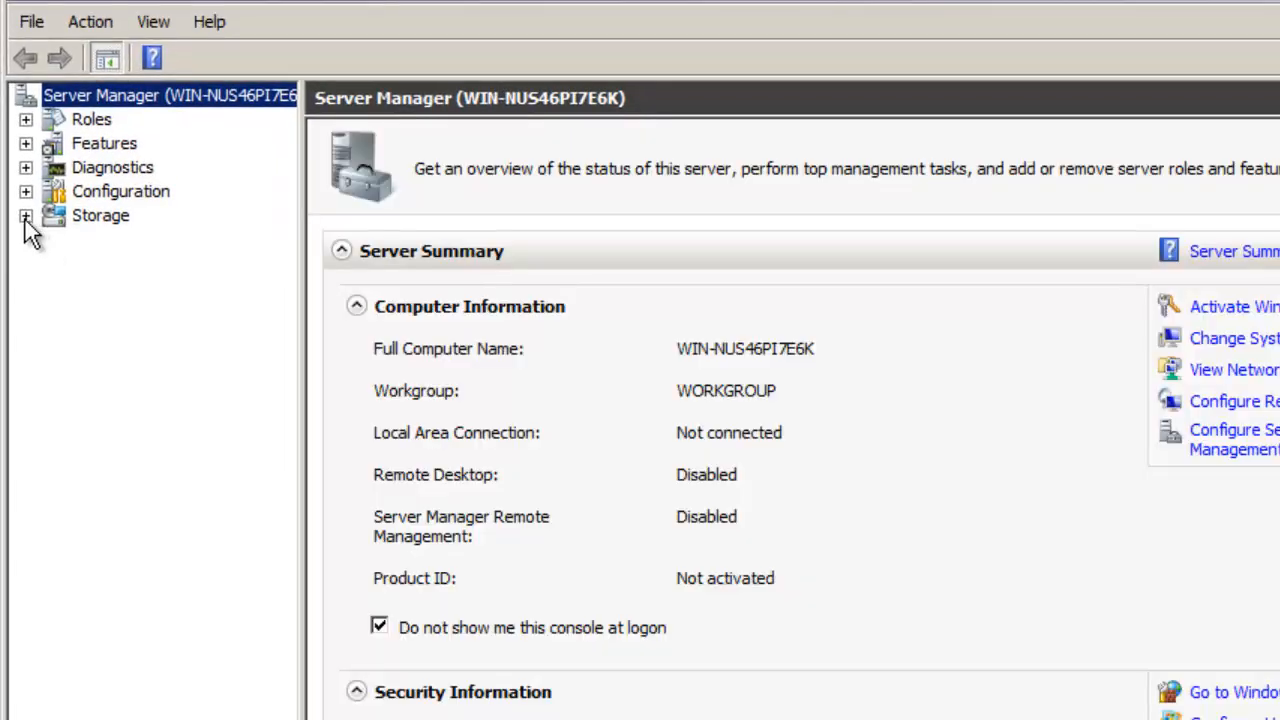
{"action": "left_click", "coordinate": [24, 216]}
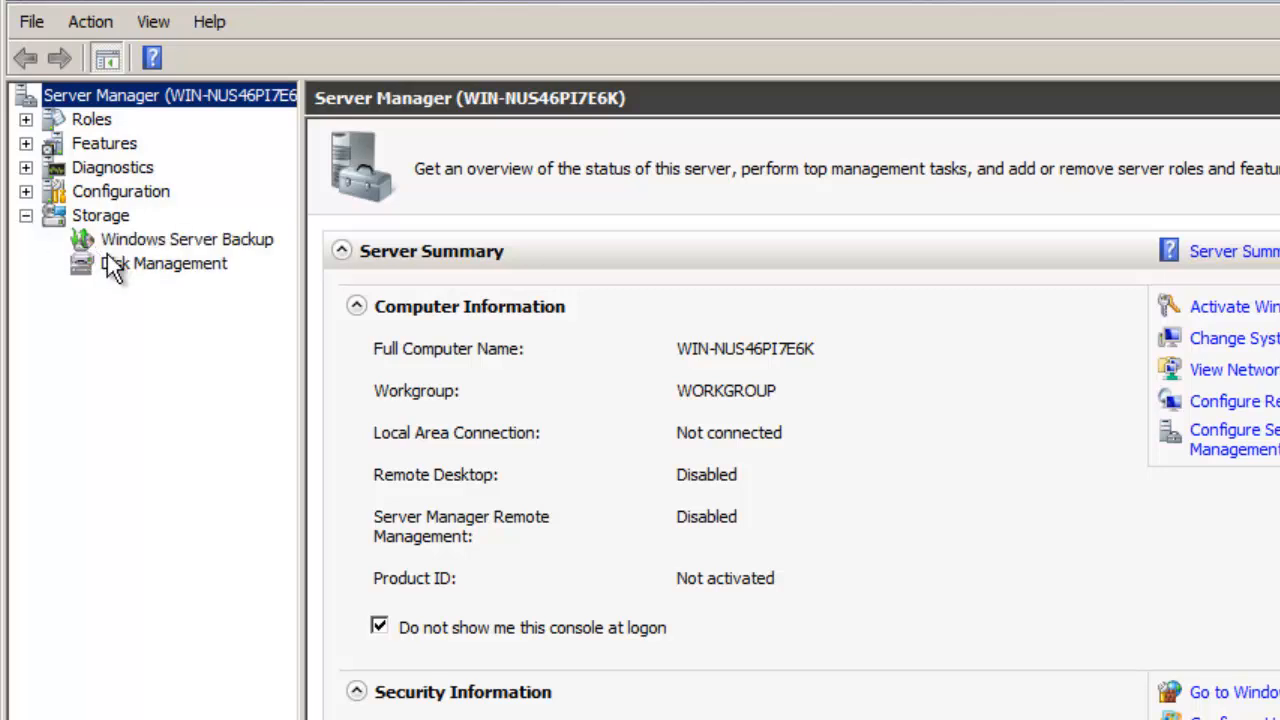
{"action": "left_click", "coordinate": [164, 264]}
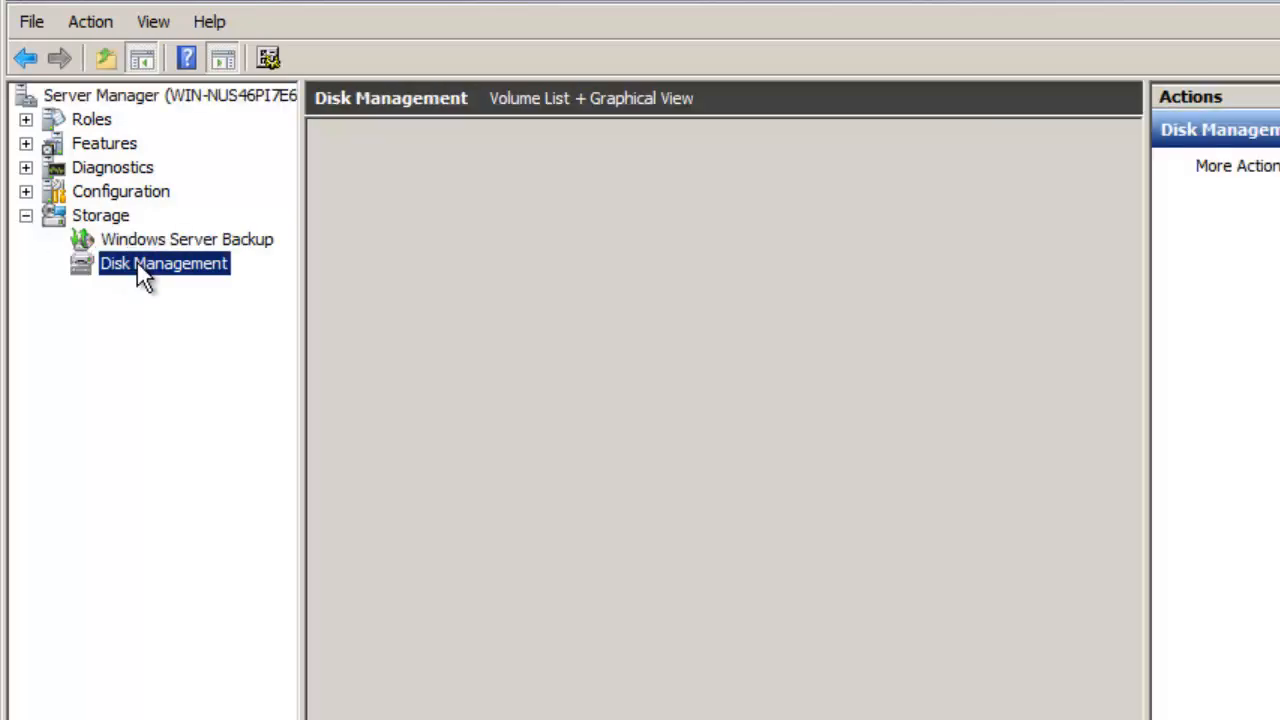
{"action": "left_click", "coordinate": [164, 264]}
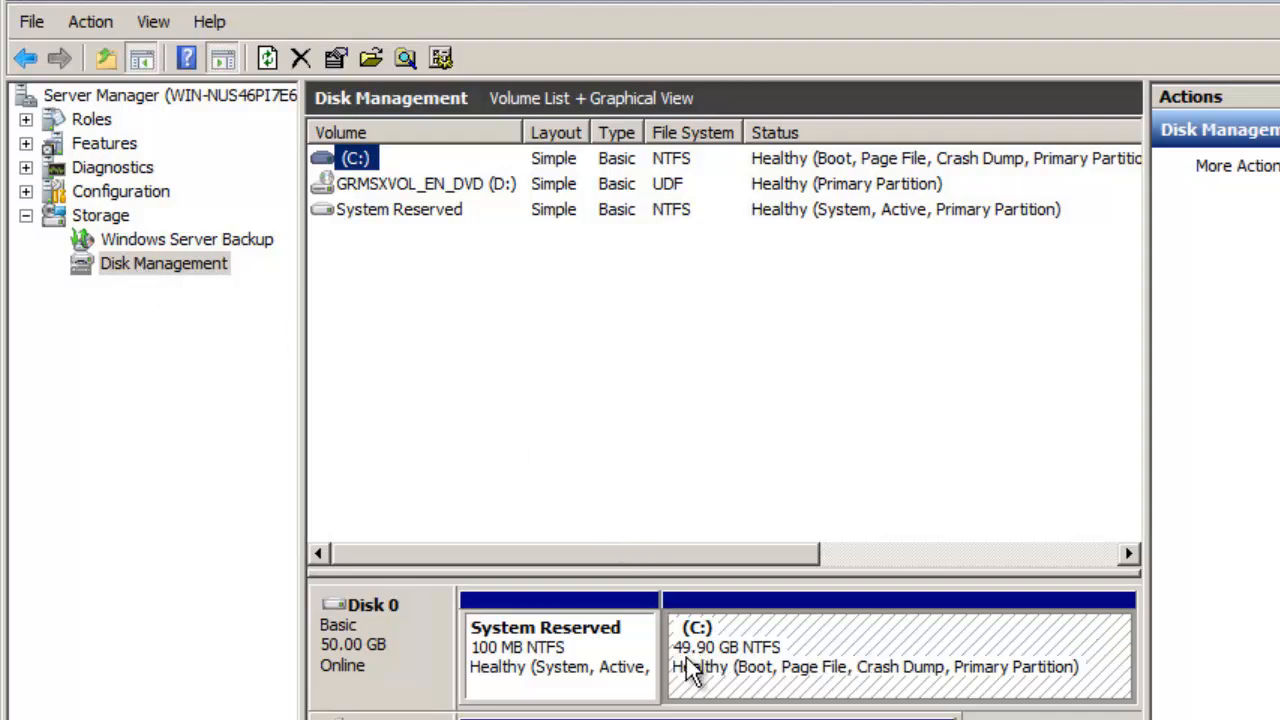
{"action": "mouse_move", "coordinate": [720, 670]}
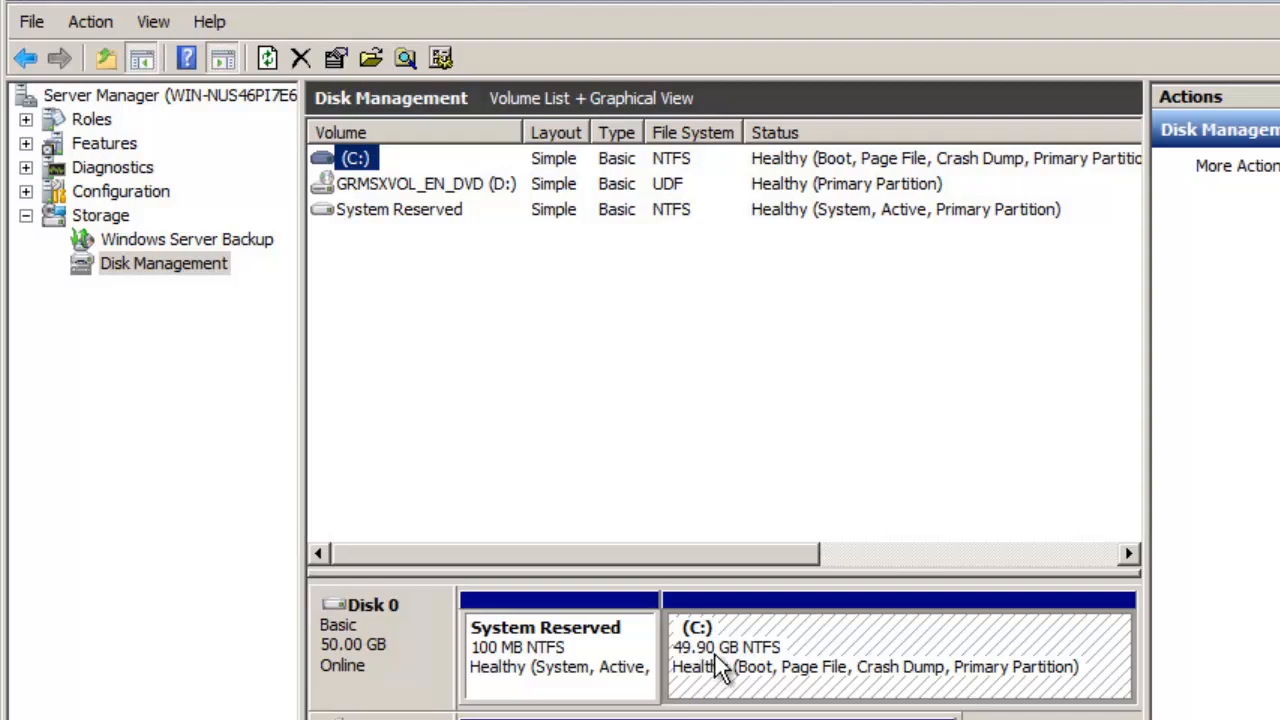
{"action": "mouse_move", "coordinate": [722, 640]}
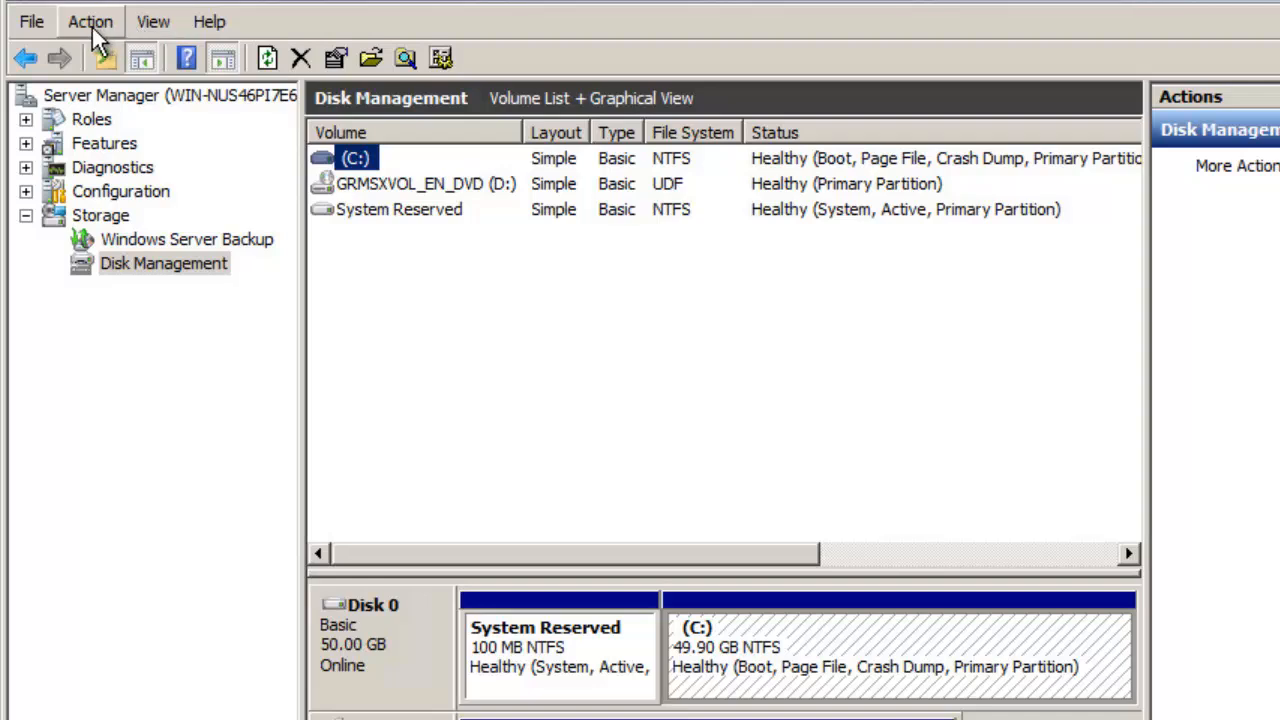
Rescan disks so Disk 0 shows 60 GB with 10 GB unallocated, then bring up C: volume options.
{"action": "left_click", "coordinate": [90, 20]}
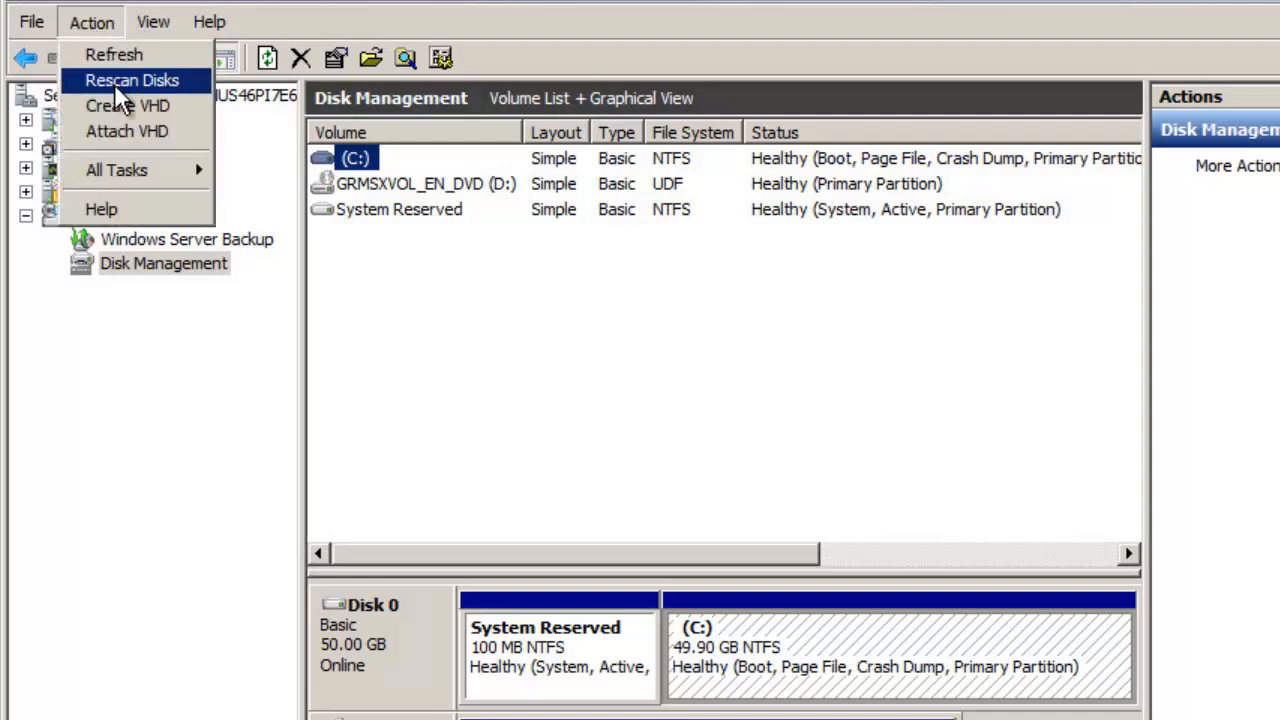
{"action": "left_click", "coordinate": [132, 80]}
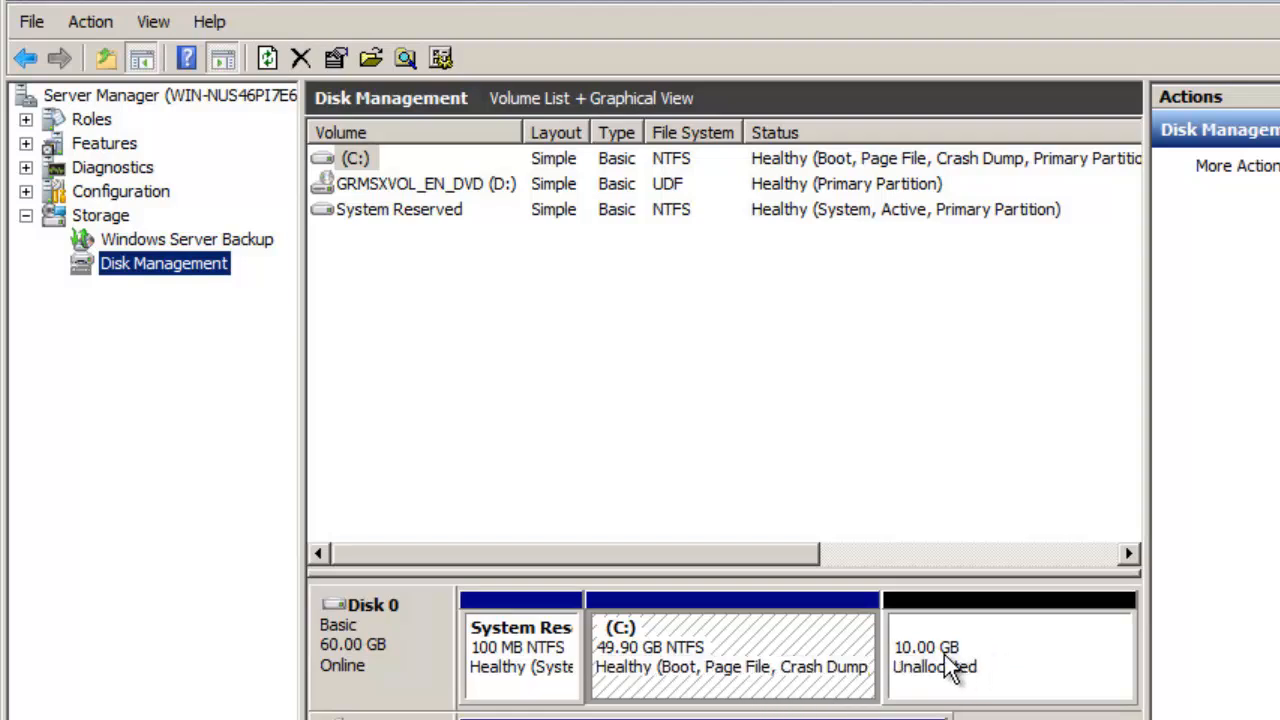
{"action": "mouse_move", "coordinate": [1040, 680]}
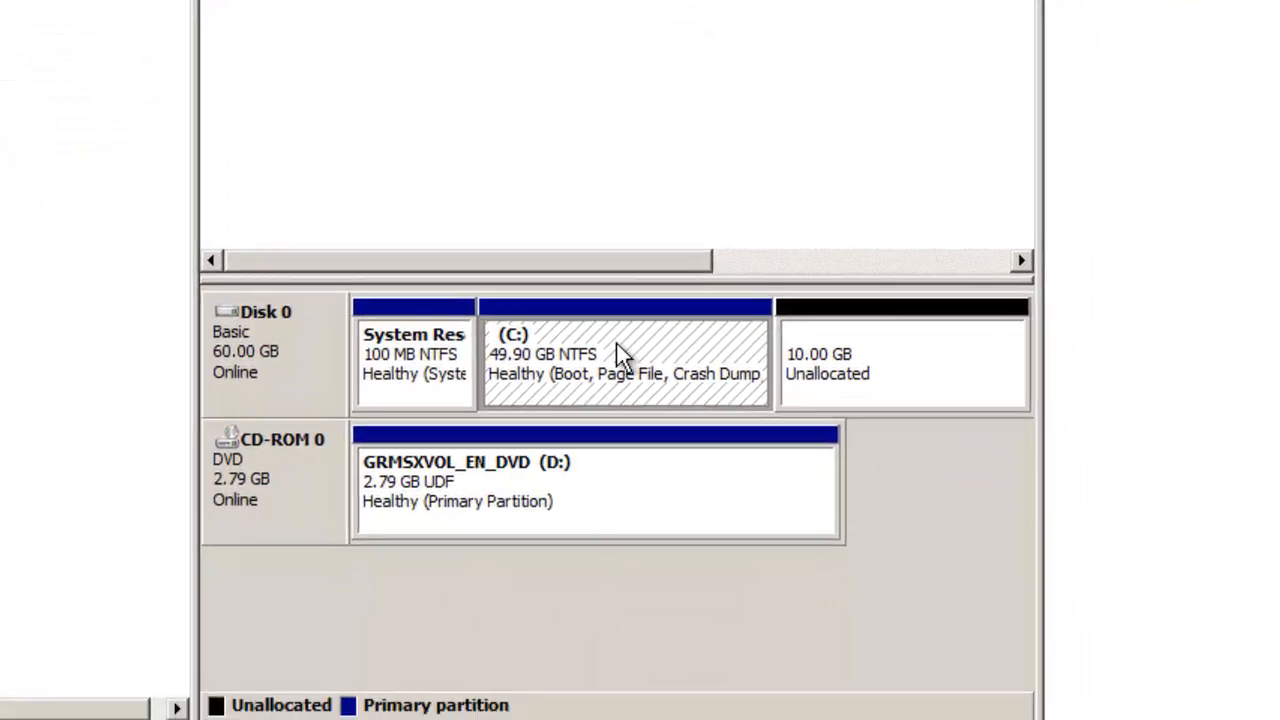
{"action": "right_click", "coordinate": [620, 356]}
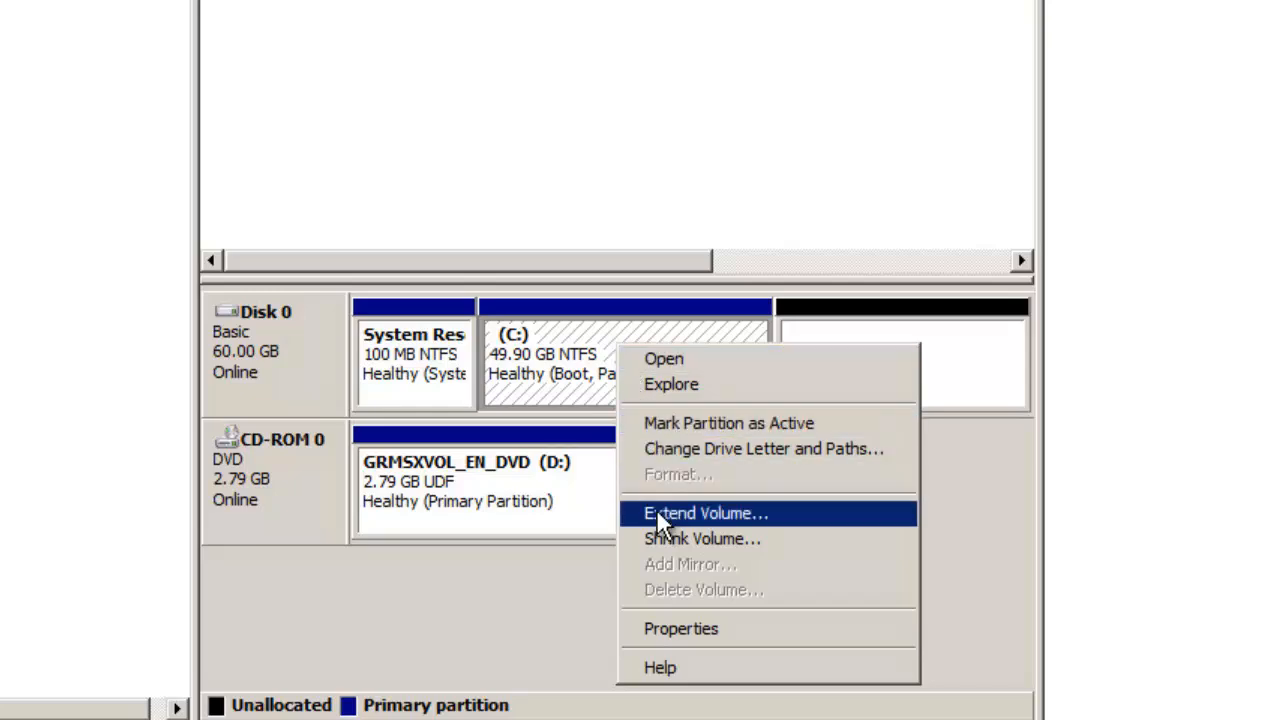
Run the Extend Volume wizard adding all 10240 MB so C: becomes 59.90 GB.
{"action": "left_click", "coordinate": [704, 512]}
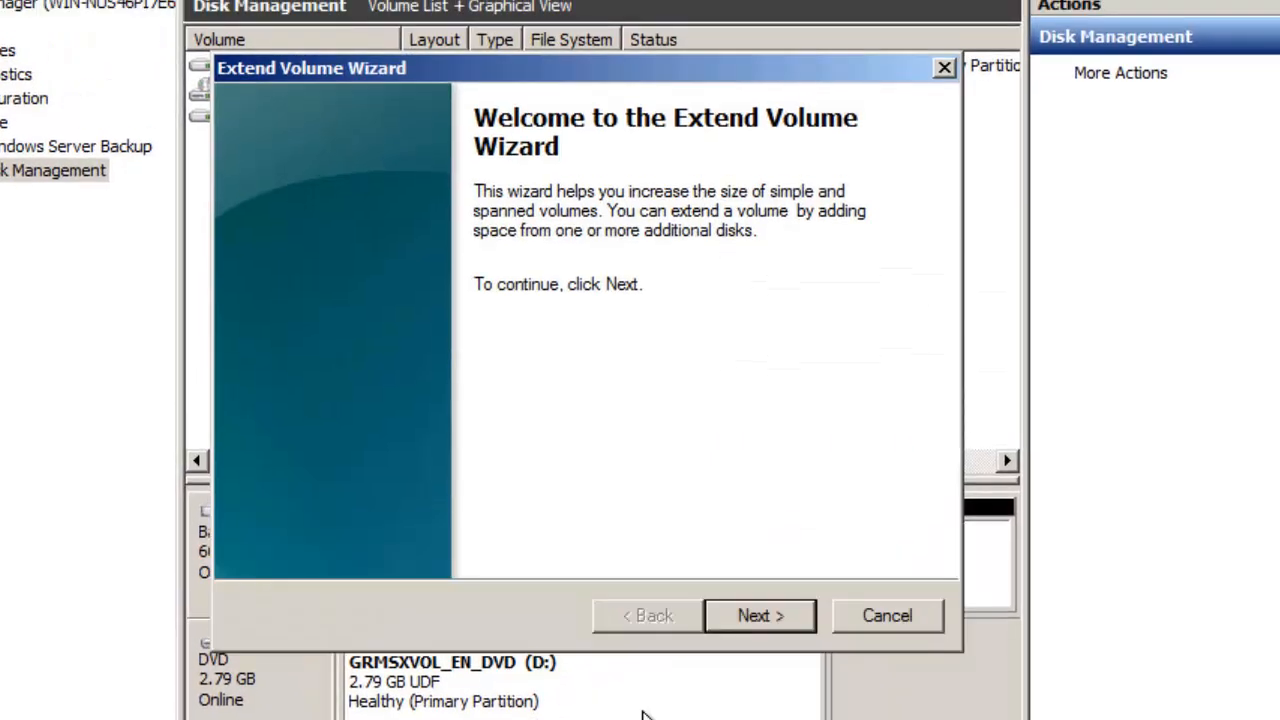
{"action": "mouse_move", "coordinate": [722, 640]}
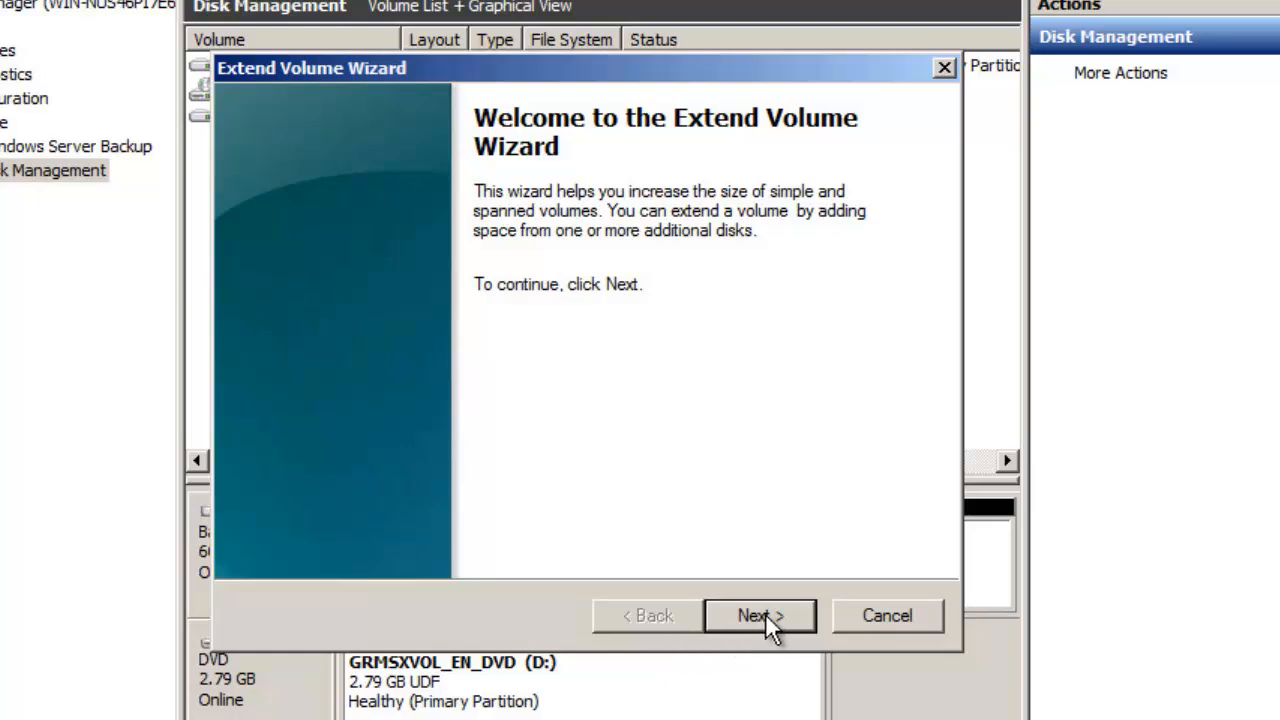
{"action": "left_click", "coordinate": [760, 616]}
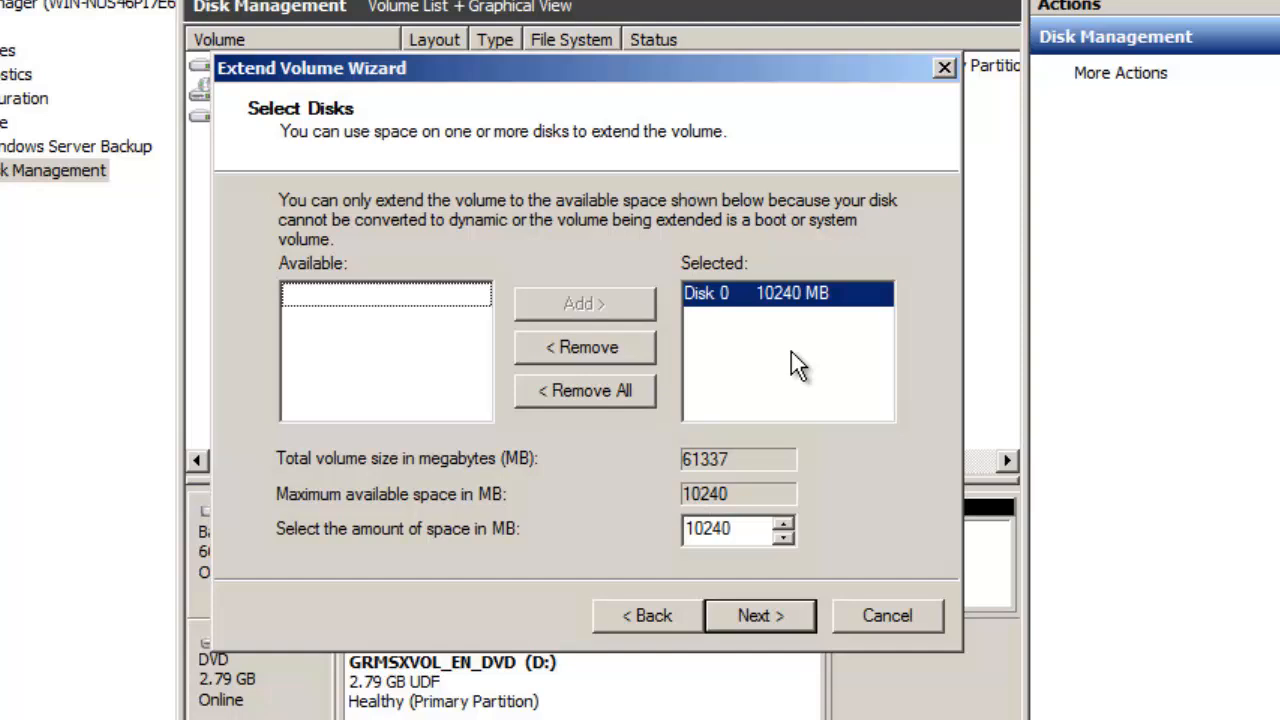
{"action": "mouse_move", "coordinate": [756, 544]}
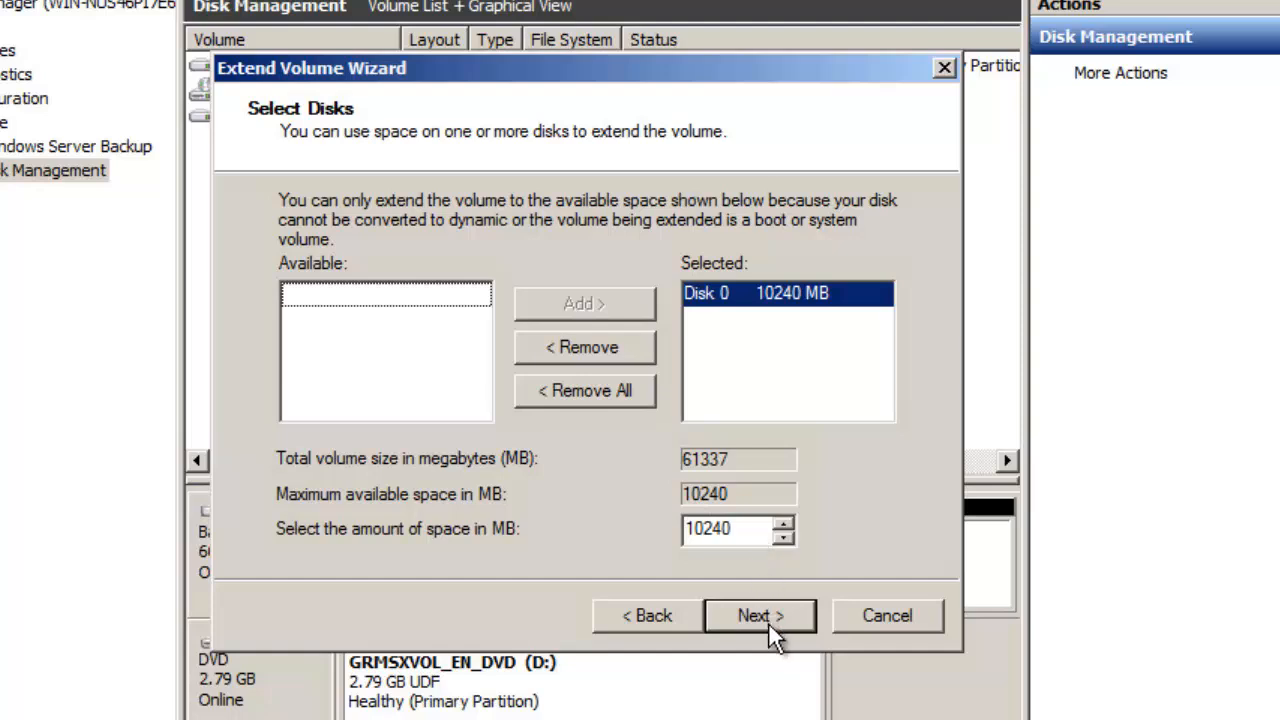
{"action": "left_click", "coordinate": [760, 616]}
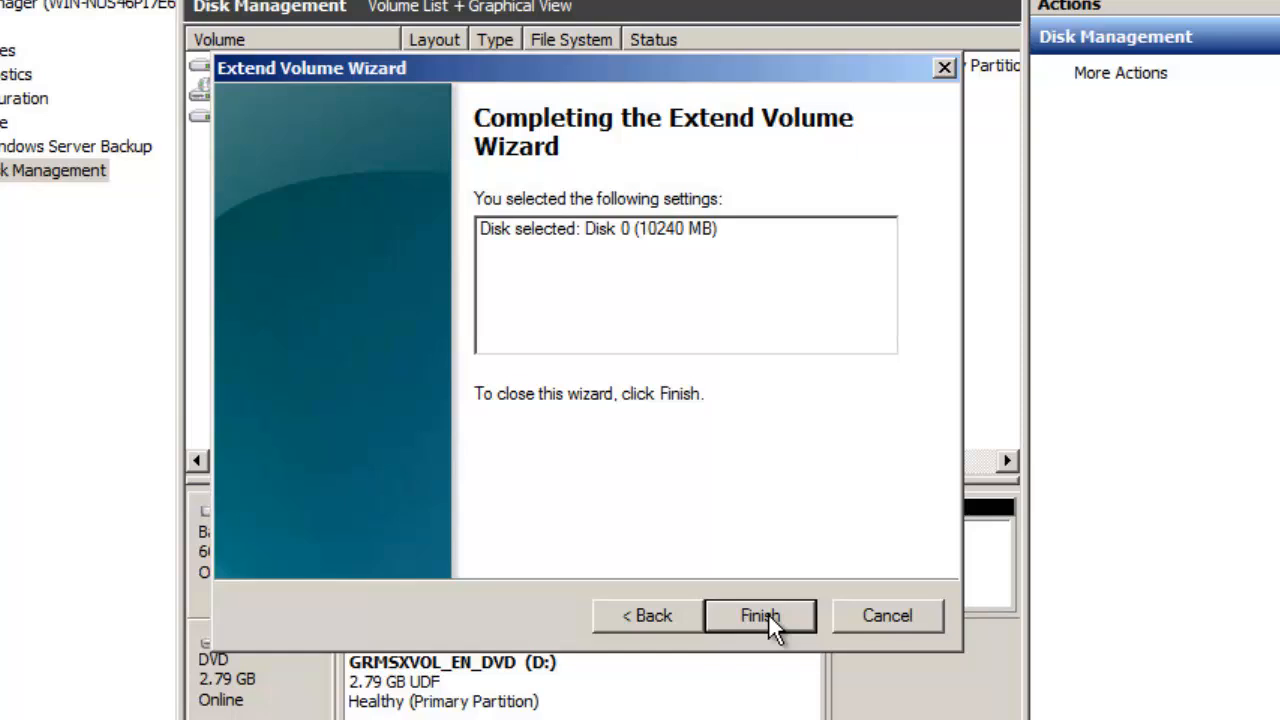
{"action": "left_click", "coordinate": [760, 616]}
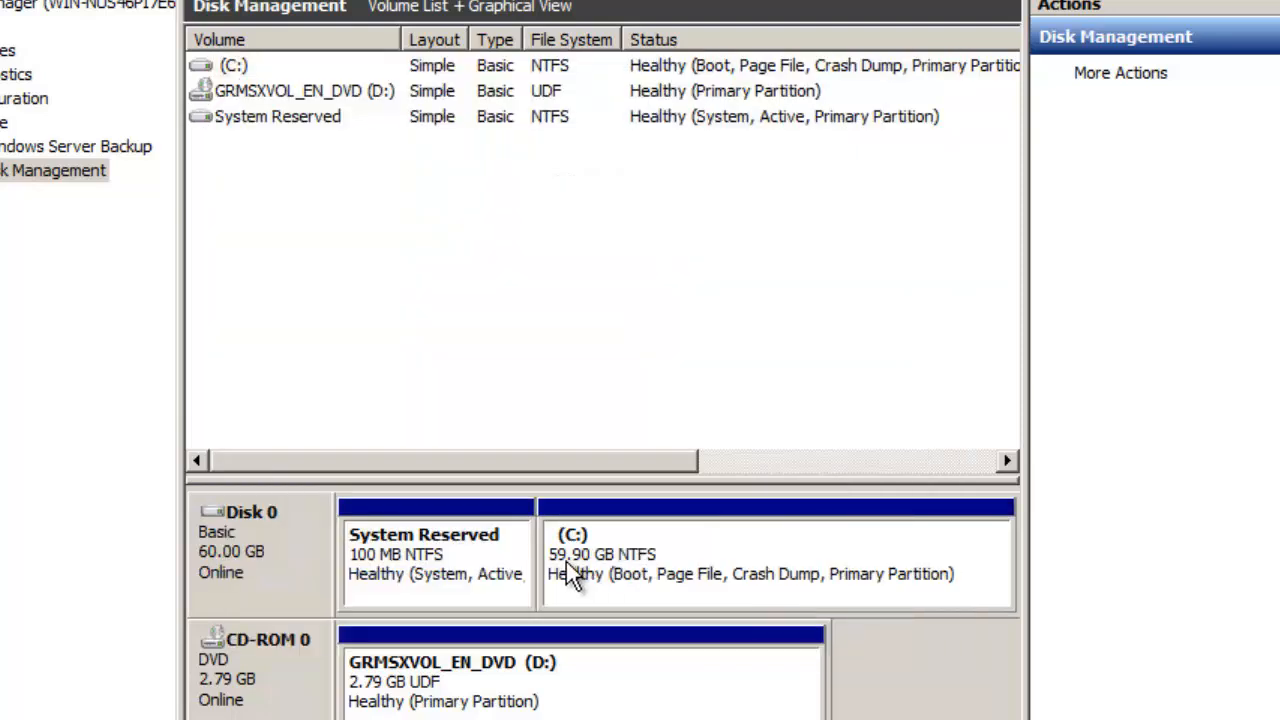
{"action": "mouse_move", "coordinate": [596, 580]}
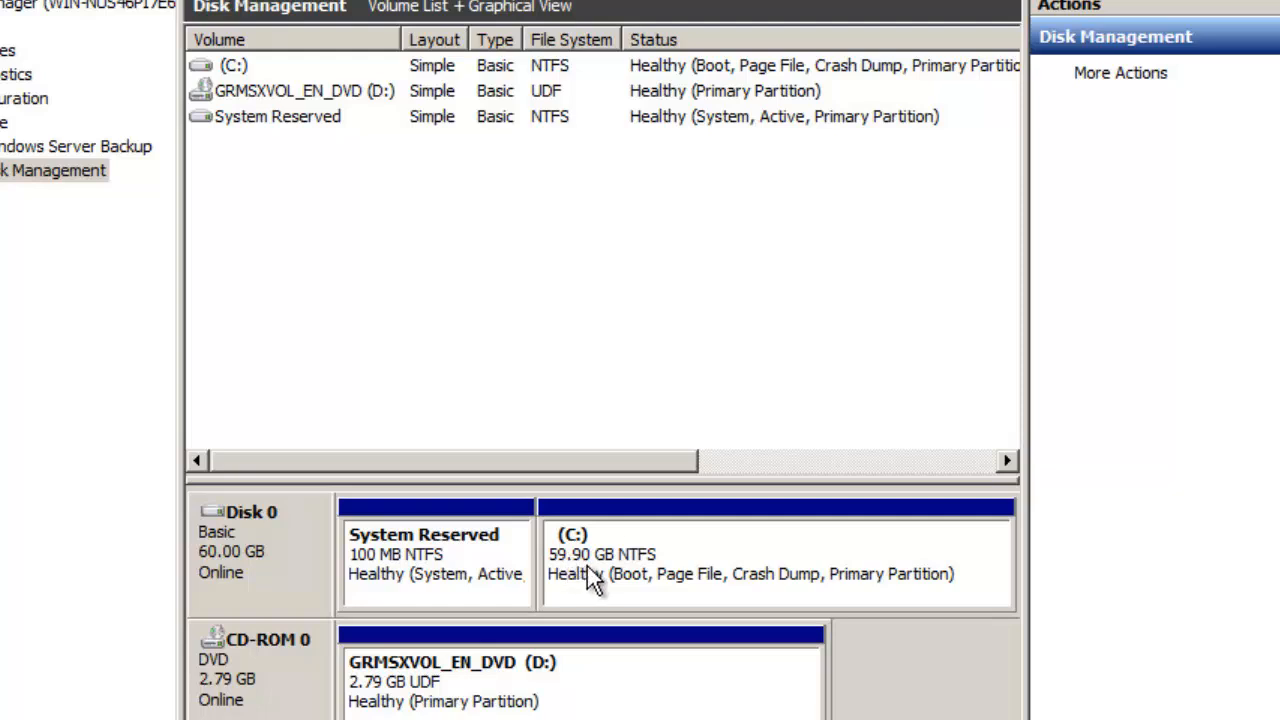